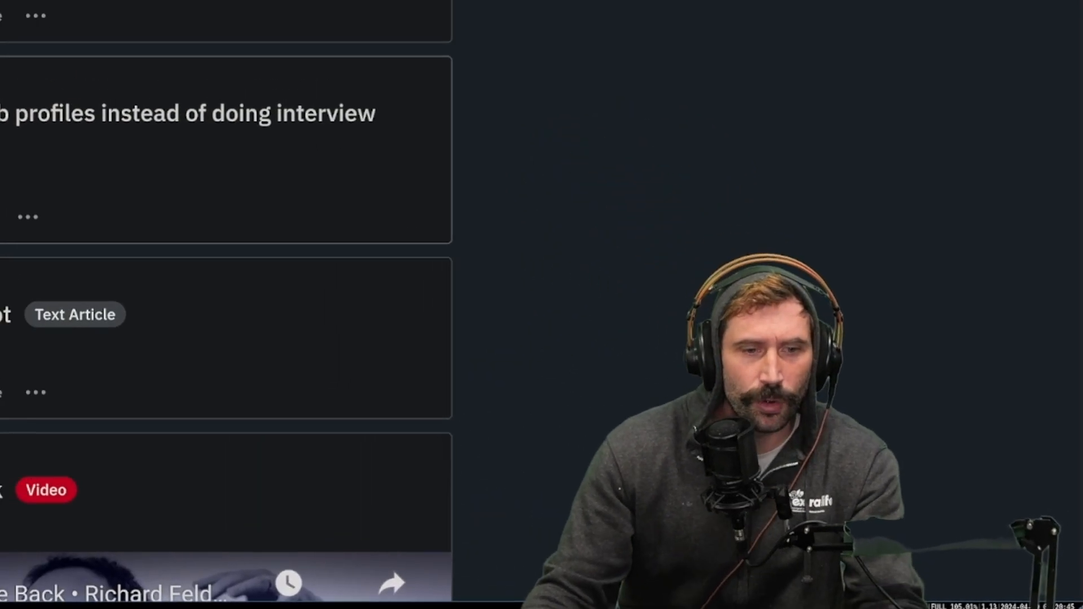
Scroll through the r/github GitRoll post down to its feature bullet list and comments count
scroll(down, 3)
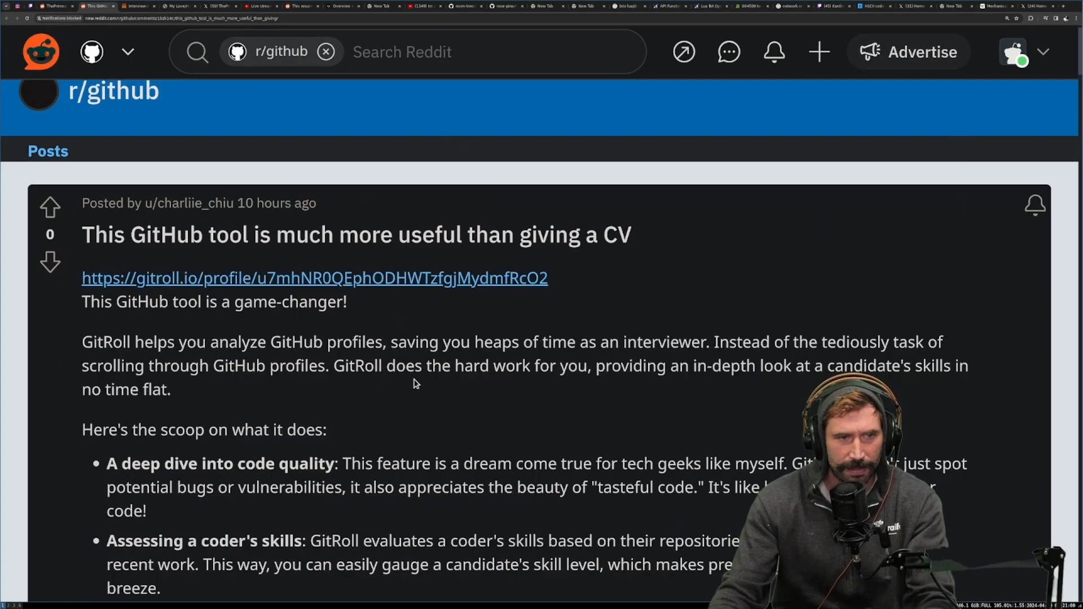
scroll(down, 3)
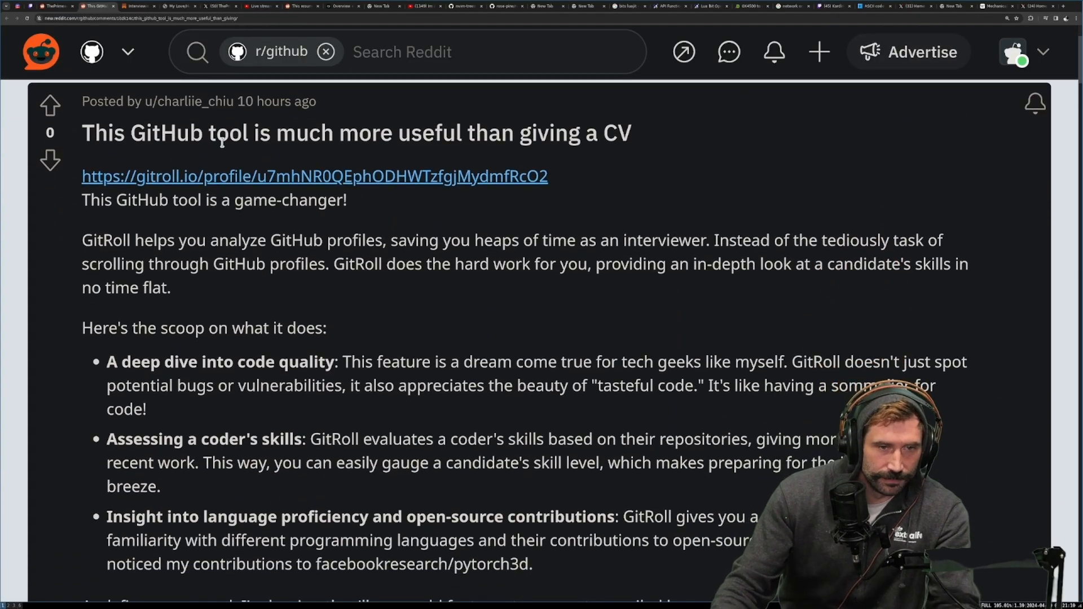
mouse_move(362, 196)
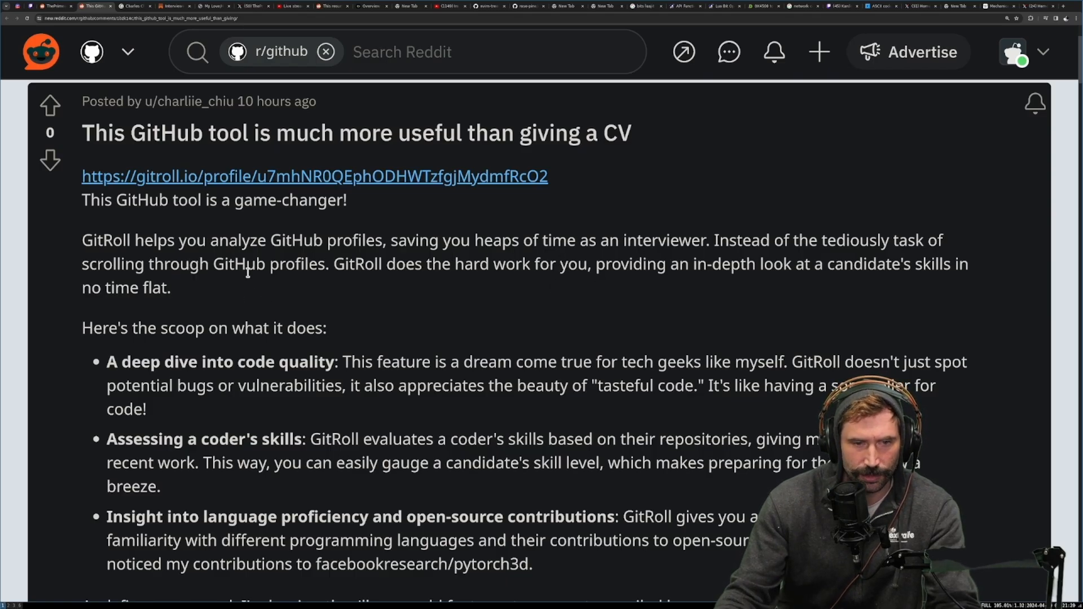
mouse_move(578, 296)
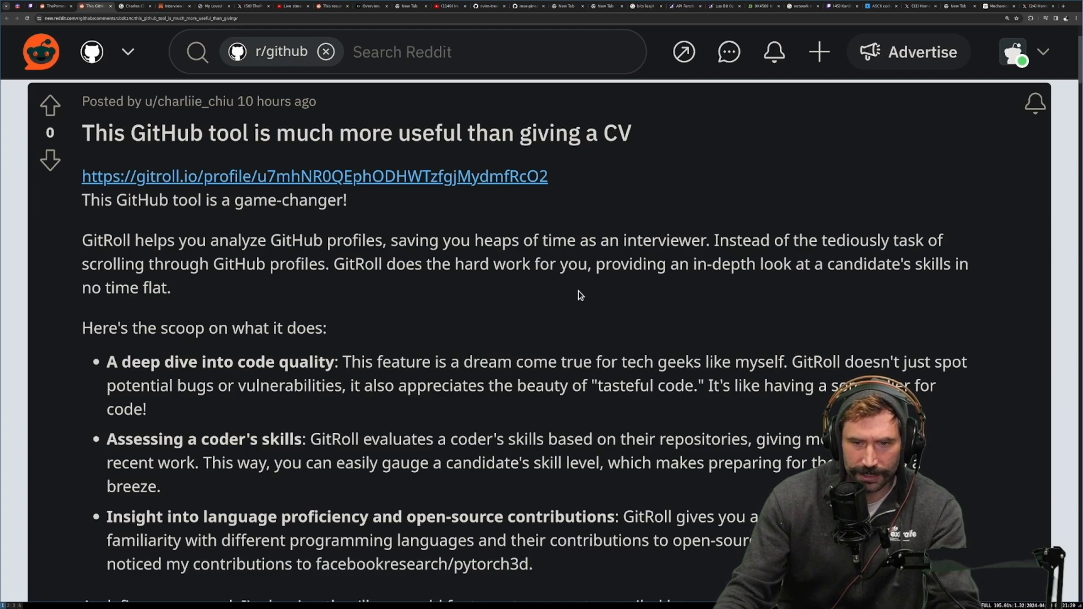
mouse_move(800, 306)
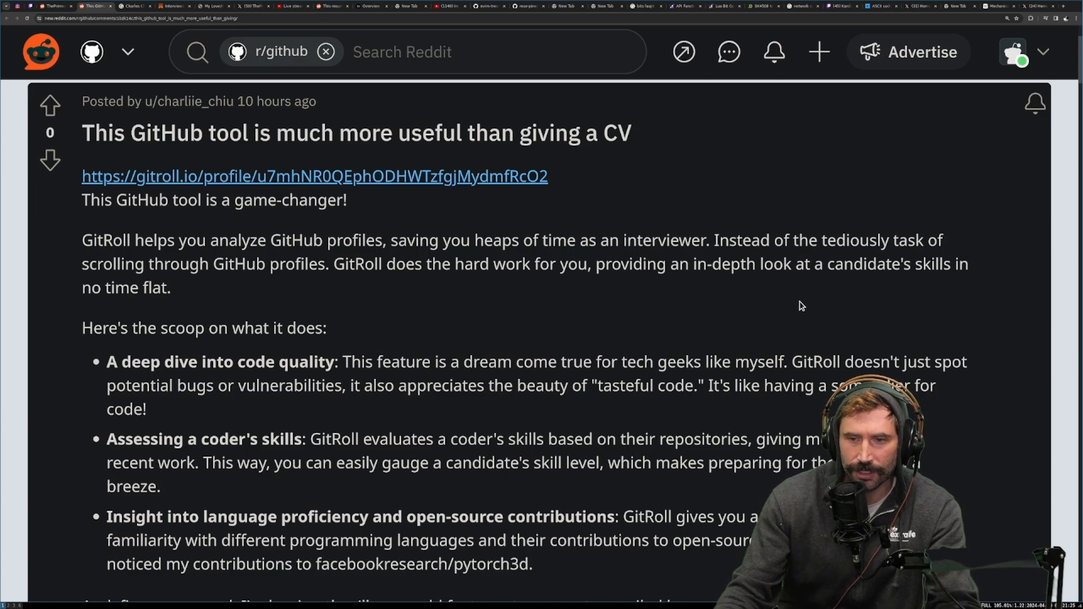
scroll(down, 3)
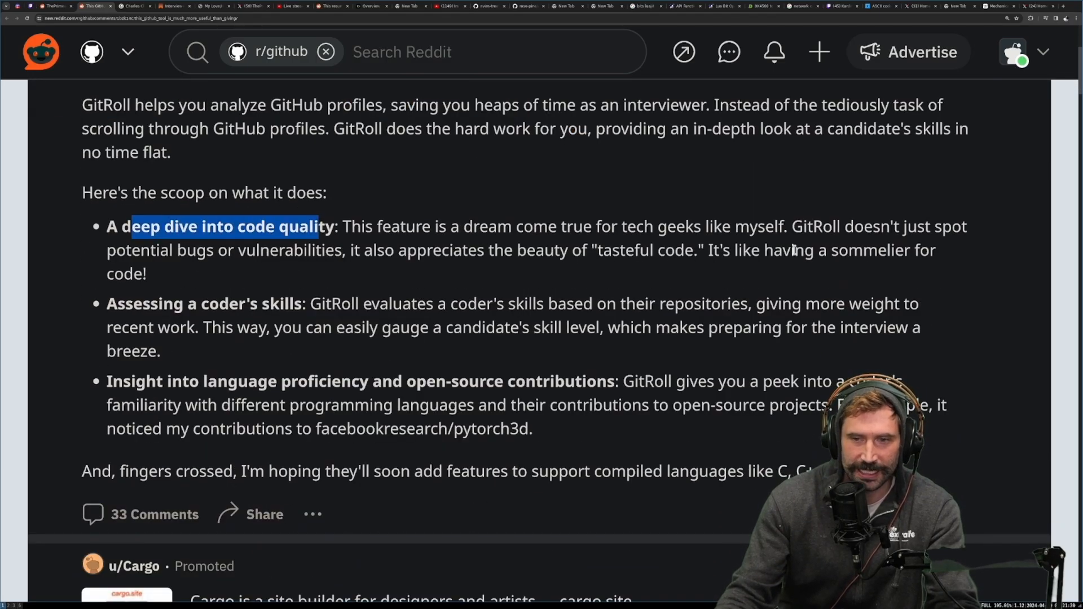
mouse_move(365, 261)
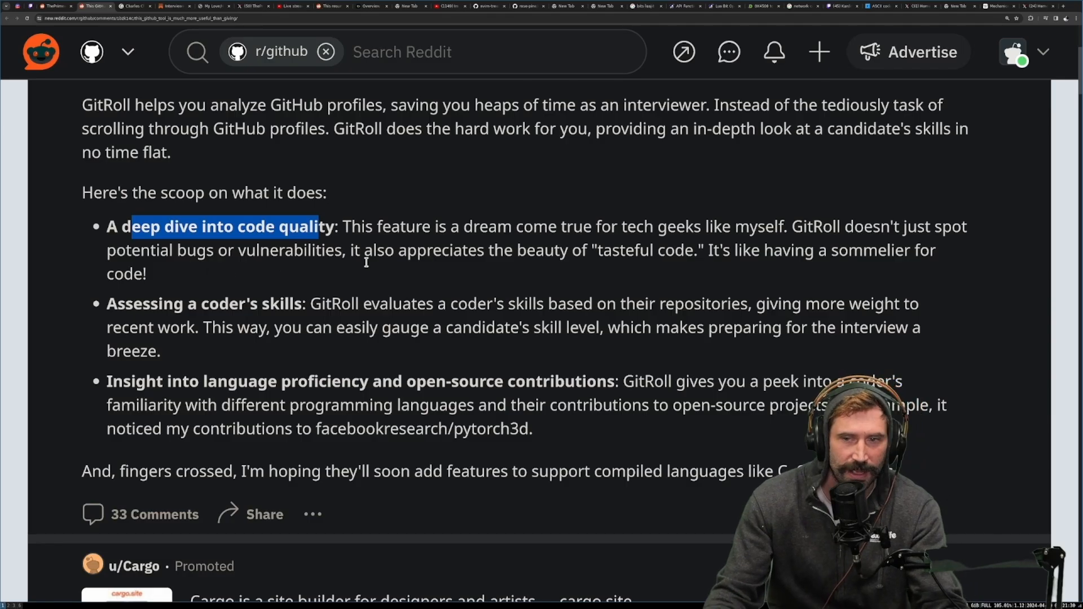
mouse_move(333, 270)
text(curl)
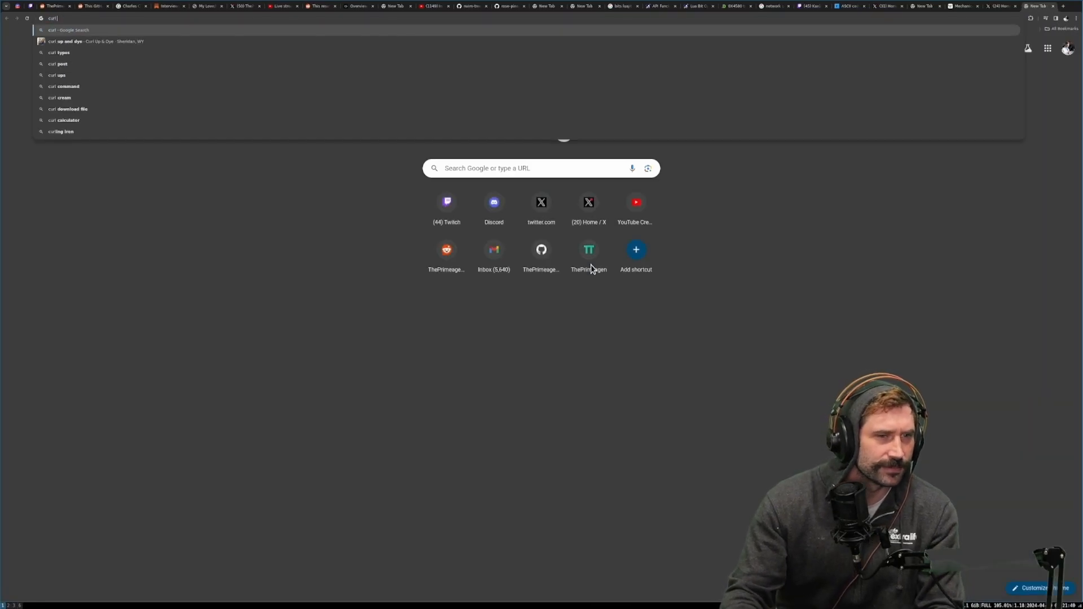
Find the curl blog post 'The I in LLM Stands for Intelligence' and highlight its title
text(the)
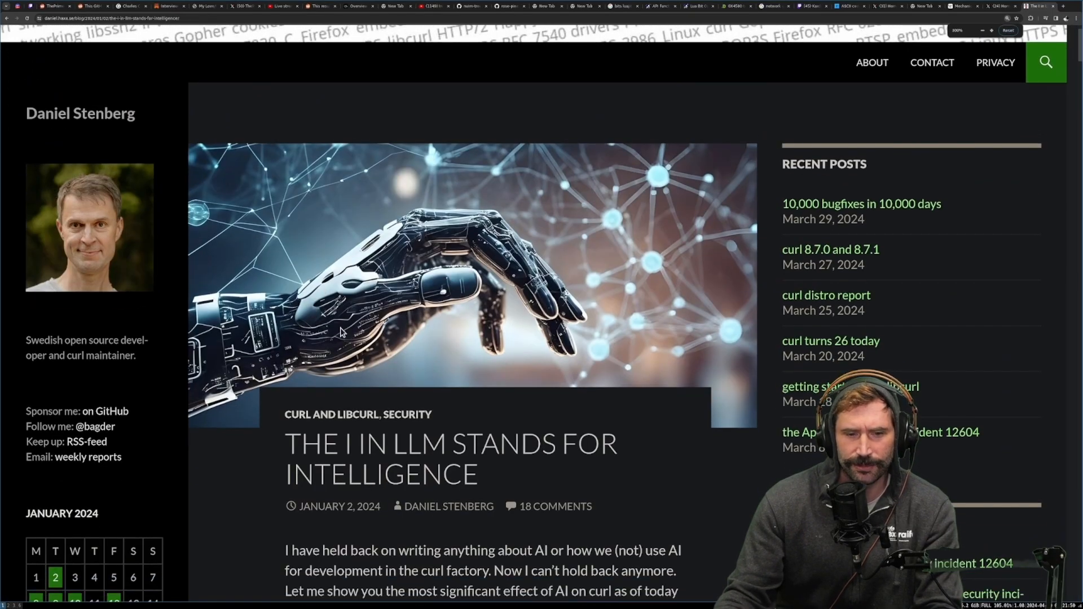
scroll(down, 3)
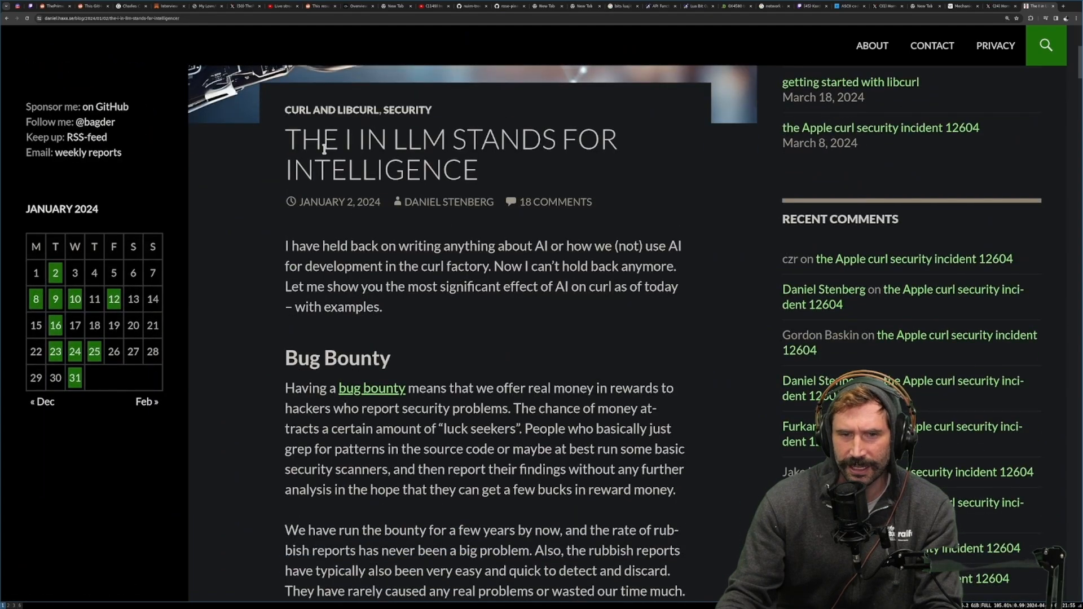
drag(299, 139, 474, 169)
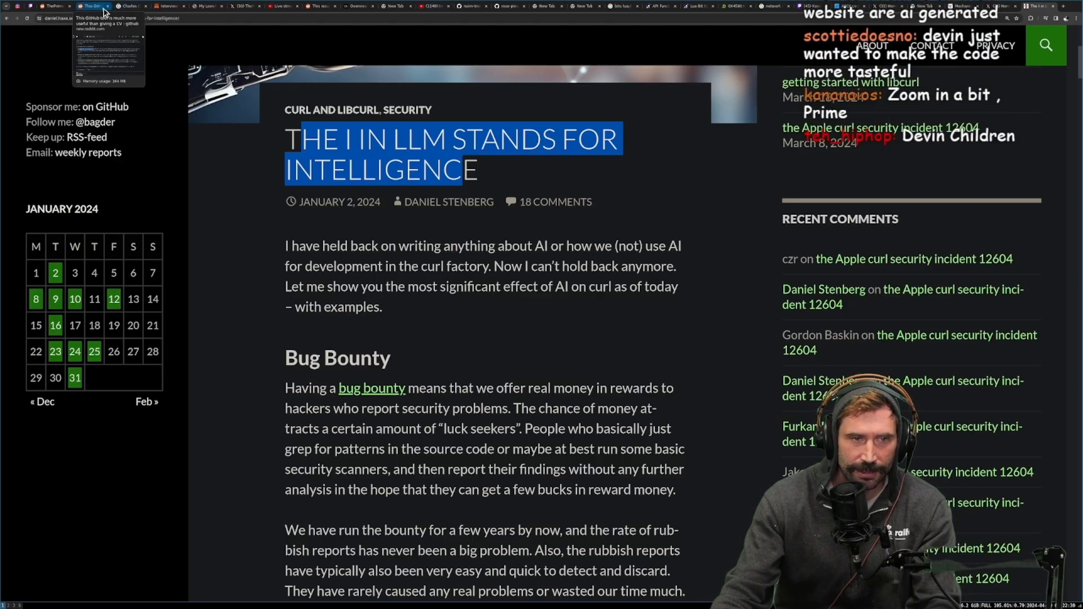
Return to the Reddit GitRoll post and highlight its 'deep dive into code quality' bullet
click(90, 9)
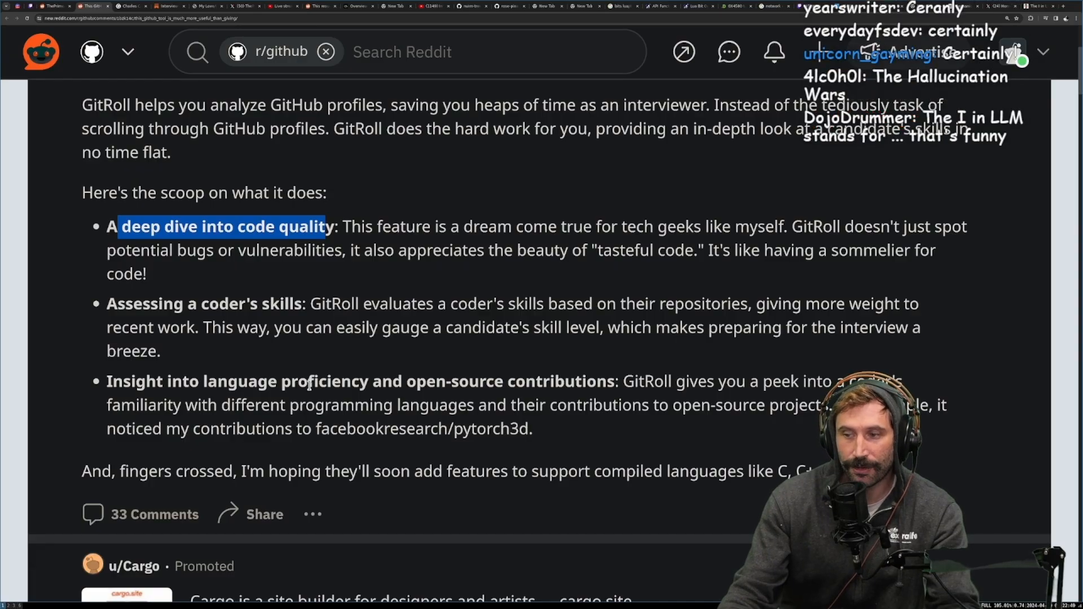
mouse_move(310, 369)
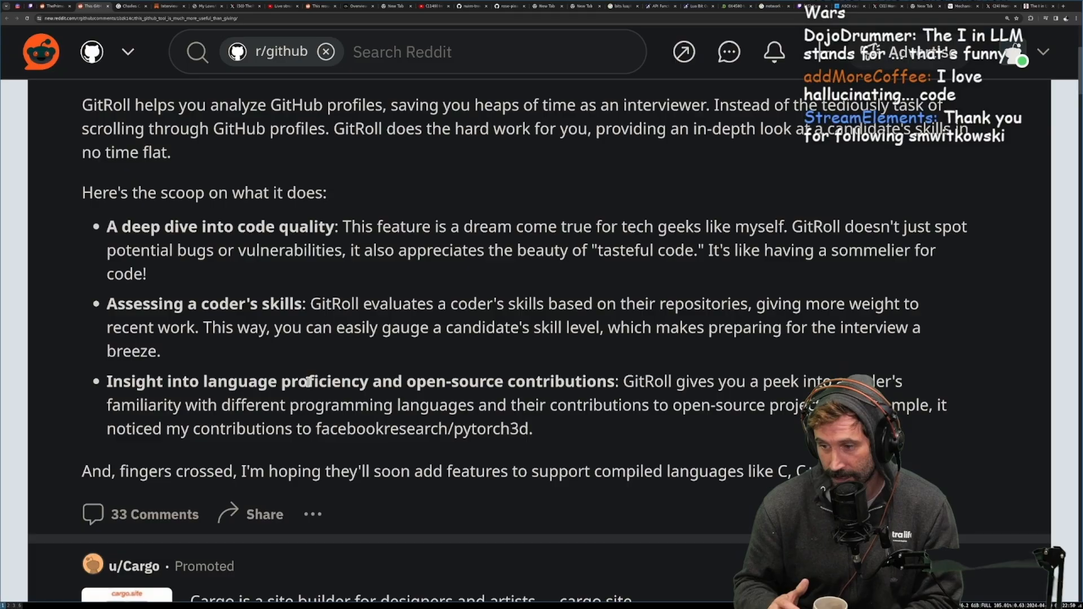
drag(598, 250, 694, 251)
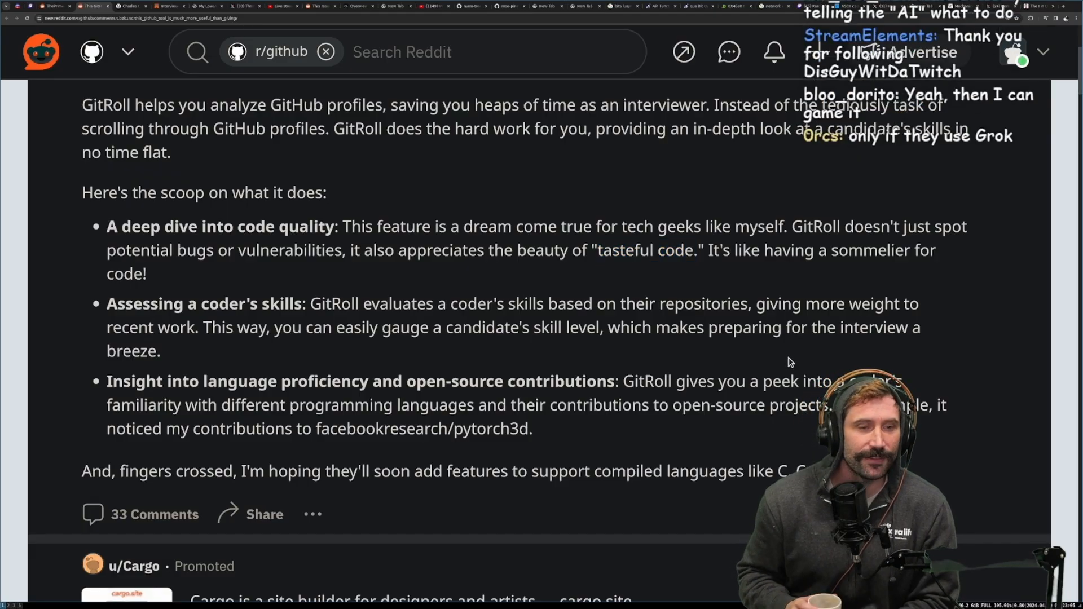
drag(106, 251, 147, 273)
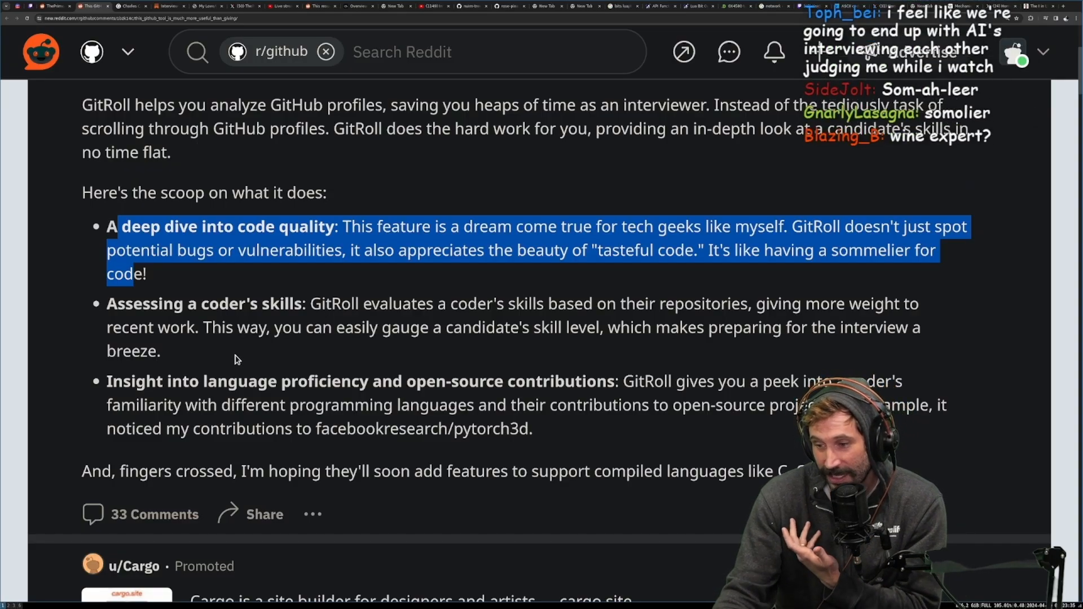
scroll(down, 3)
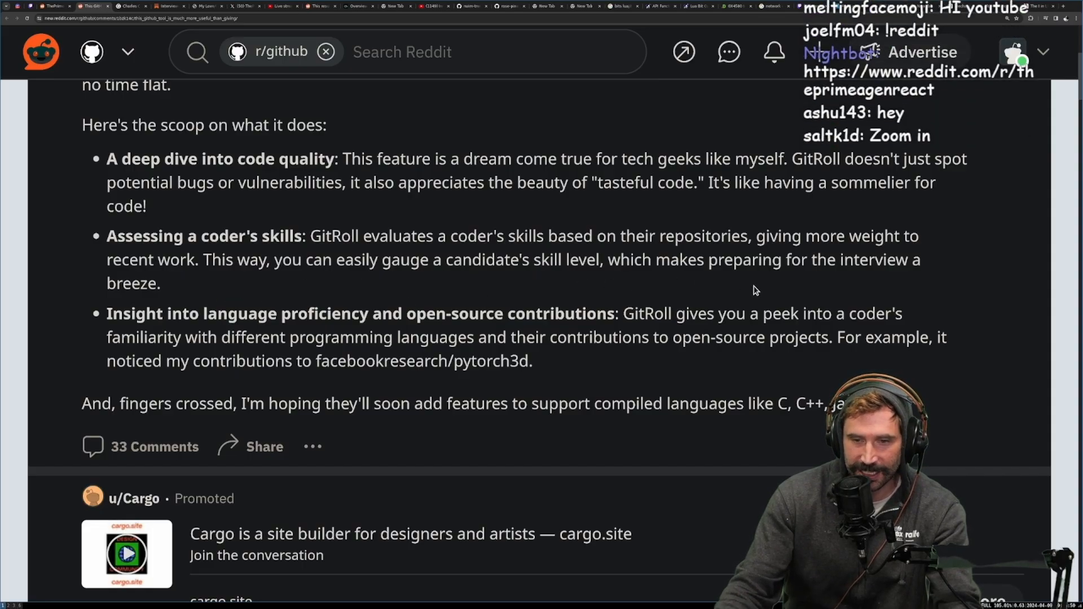
drag(106, 236, 160, 283)
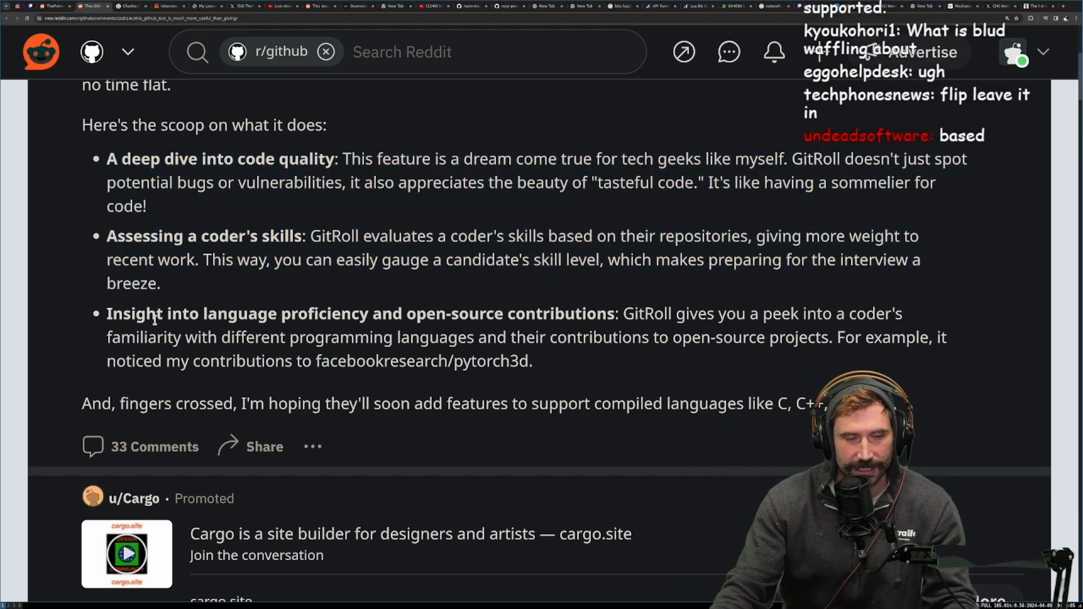
drag(115, 159, 160, 283)
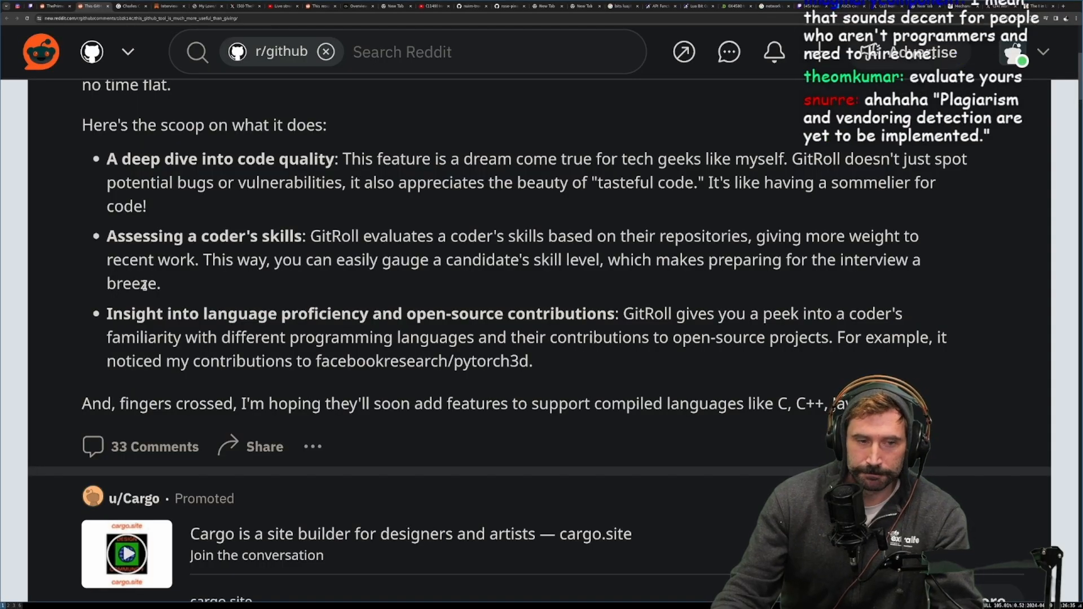
drag(106, 235, 160, 283)
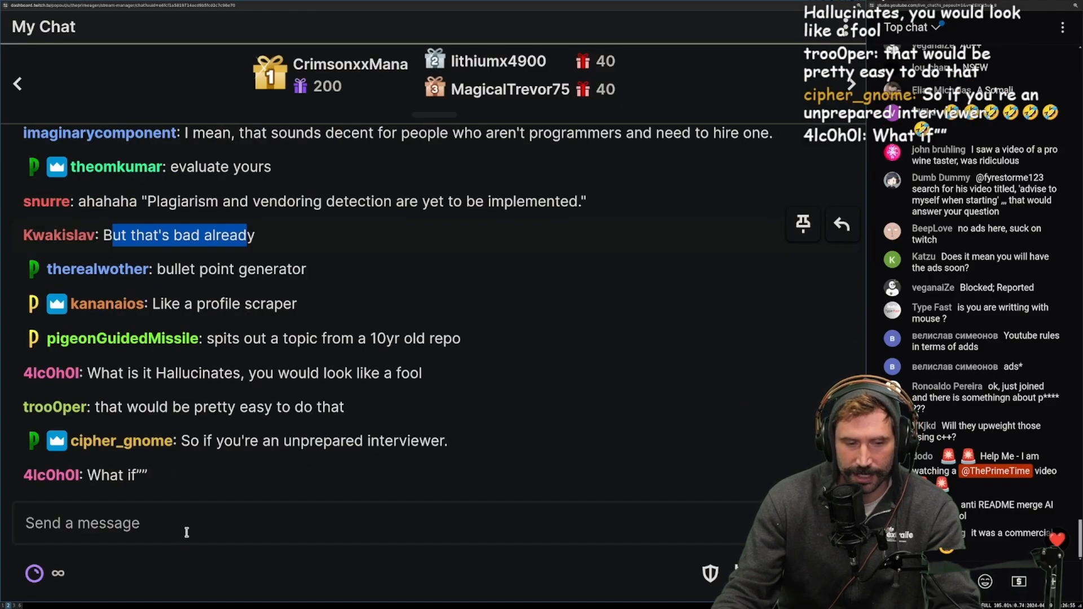
mouse_move(217, 523)
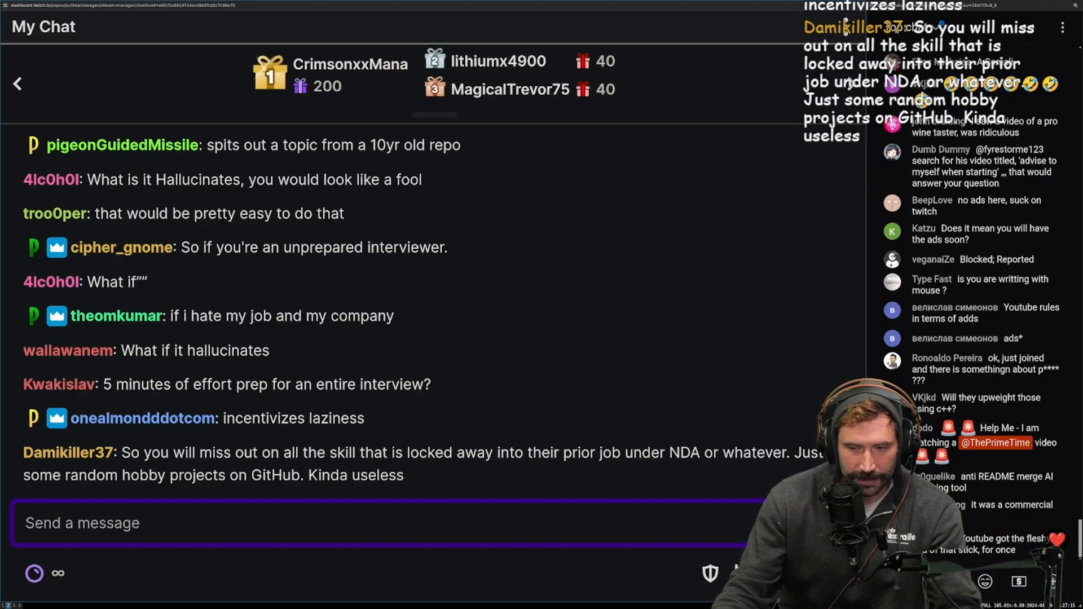
Start writing a message in the Twitch Stream Manager chat box
click(296, 534)
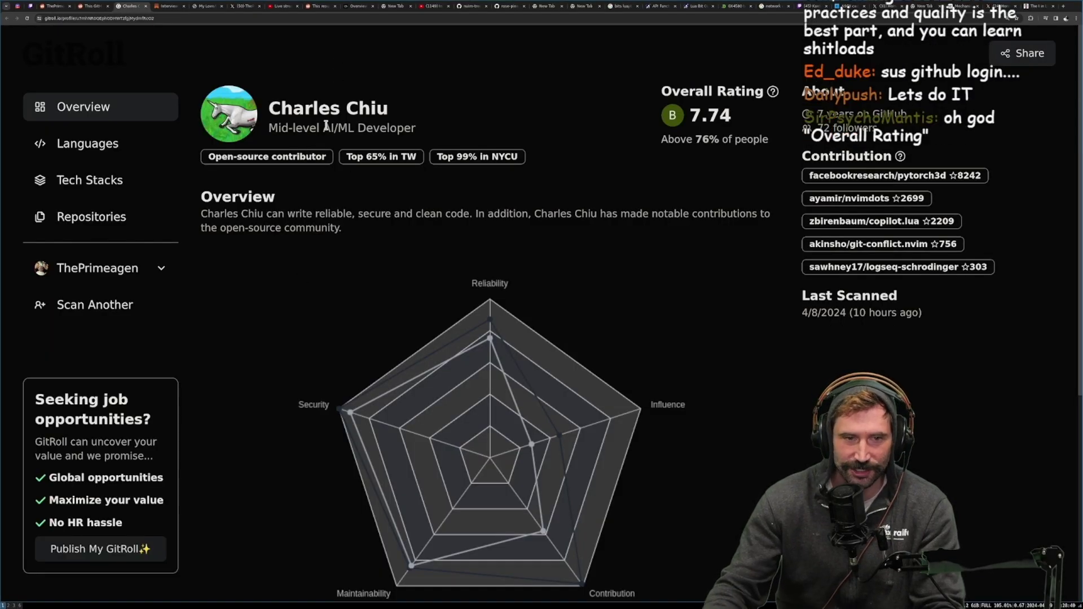
Show ThePrimeagen's own GitRoll profile (rated 8.84) and scroll to its skills radar chart
click(101, 269)
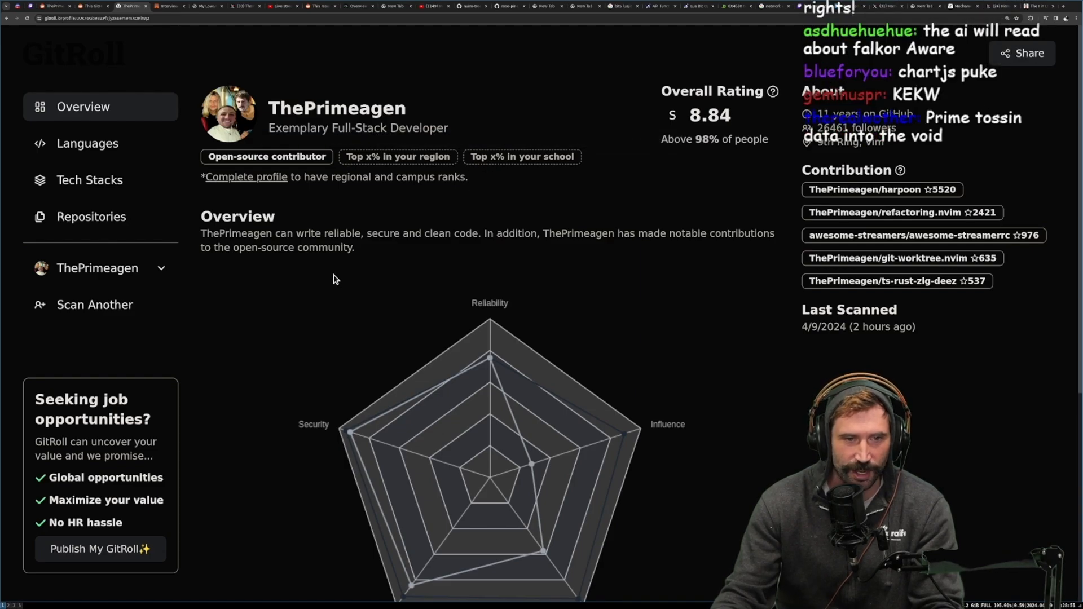
scroll(down, 3)
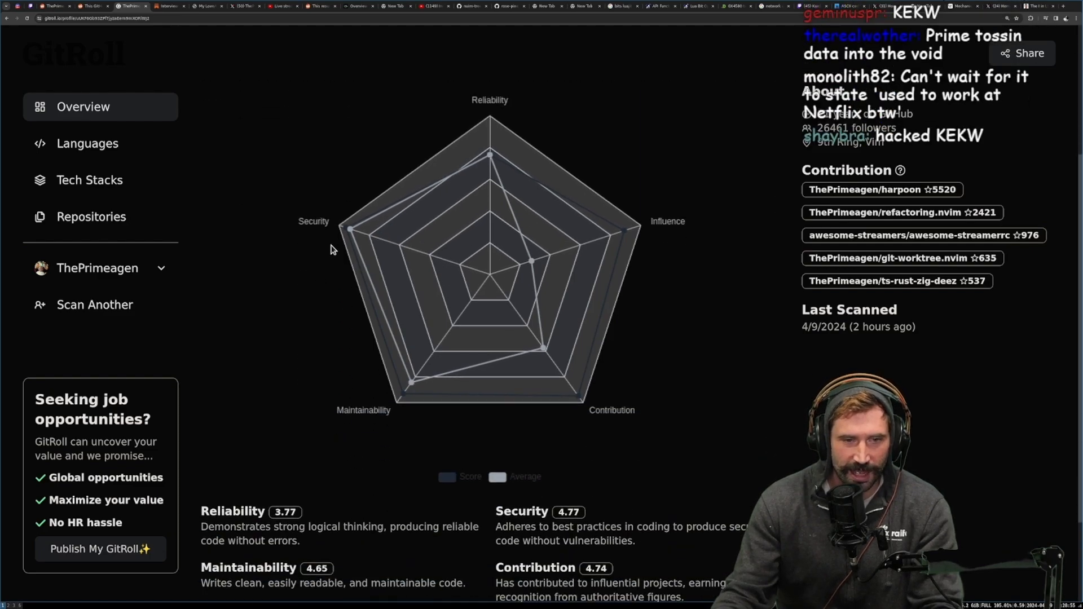
mouse_move(348, 235)
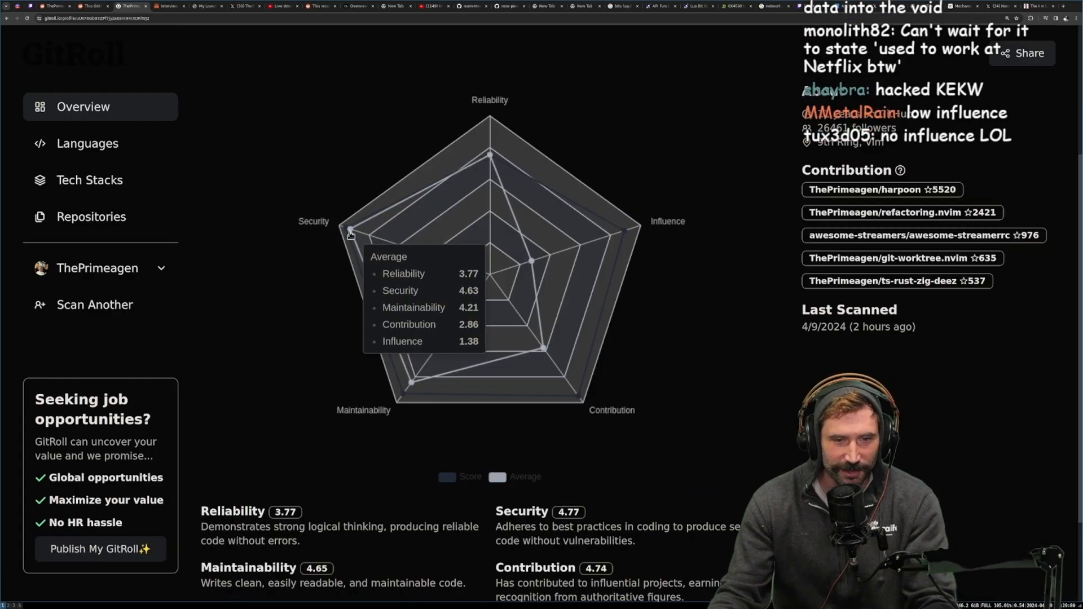
mouse_move(268, 272)
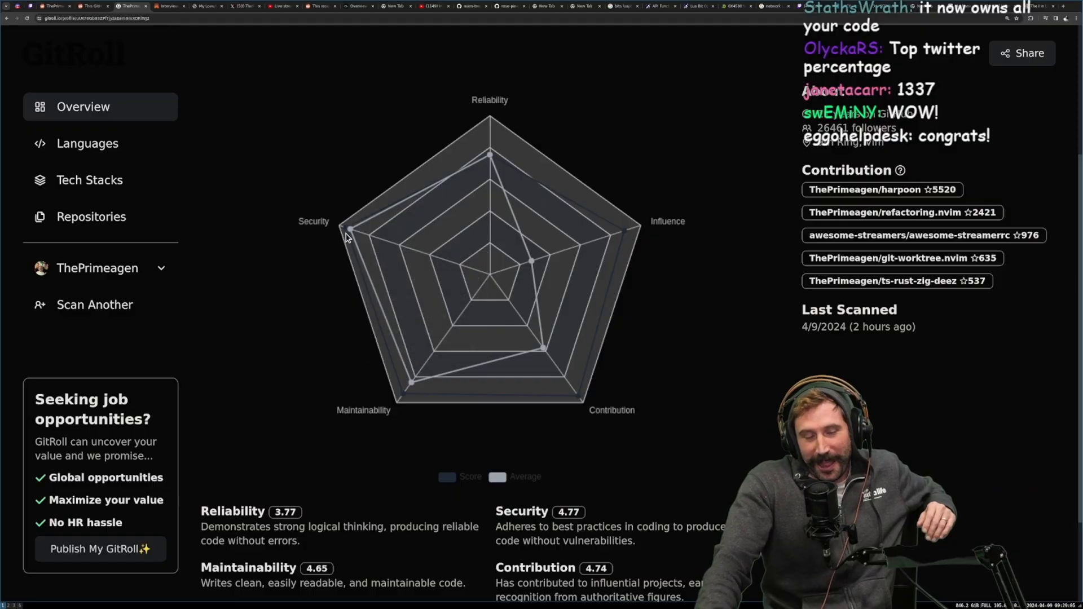
mouse_move(348, 229)
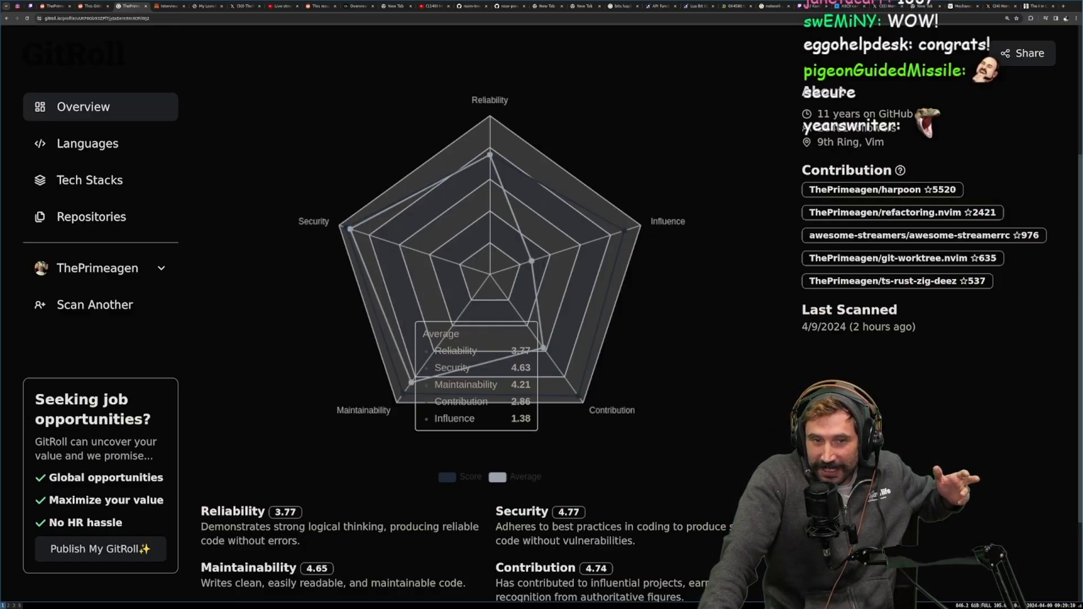
mouse_move(530, 265)
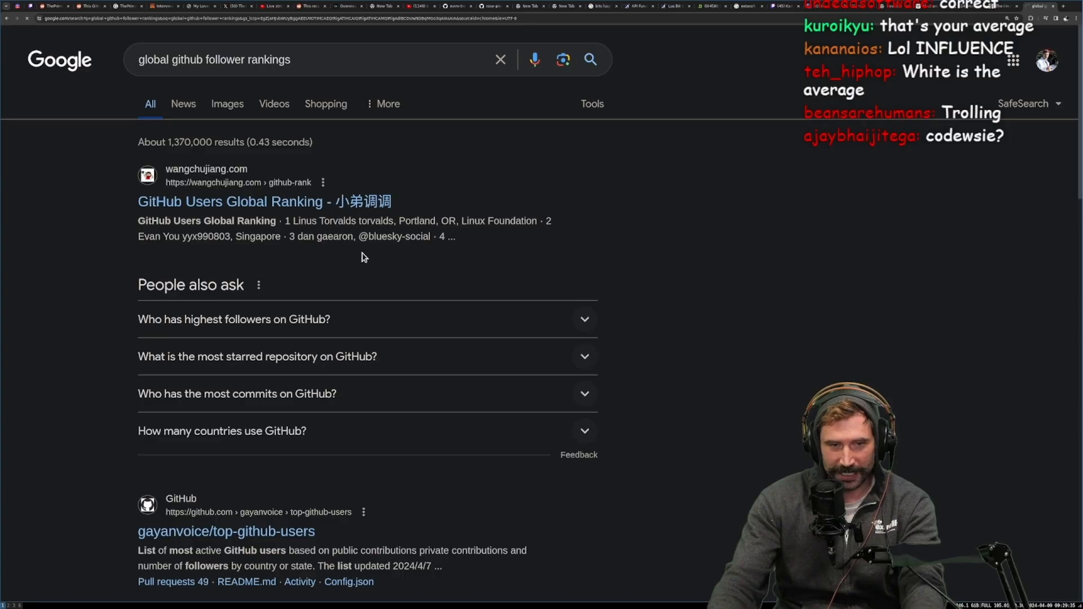
mouse_move(350, 204)
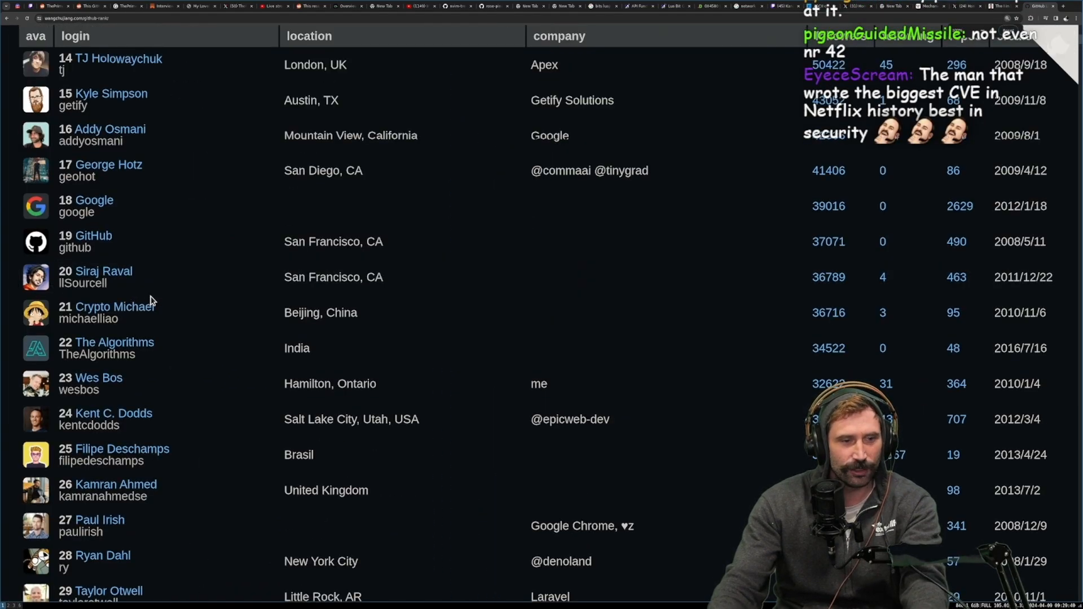
Scroll through the GitHub Users Global Ranking table of most-followed accounts
scroll(down, 3)
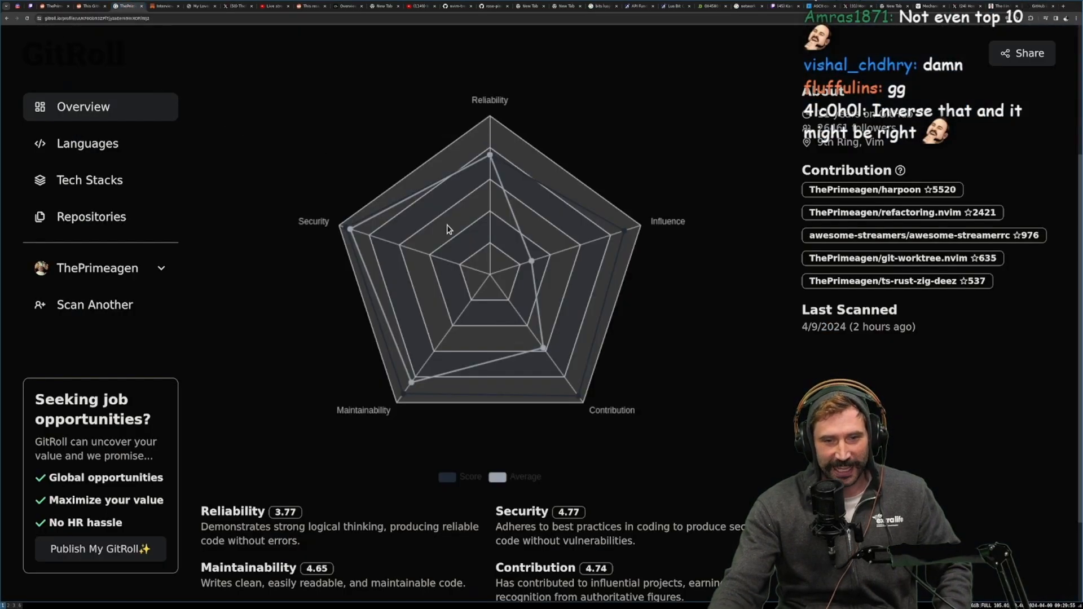
mouse_move(533, 266)
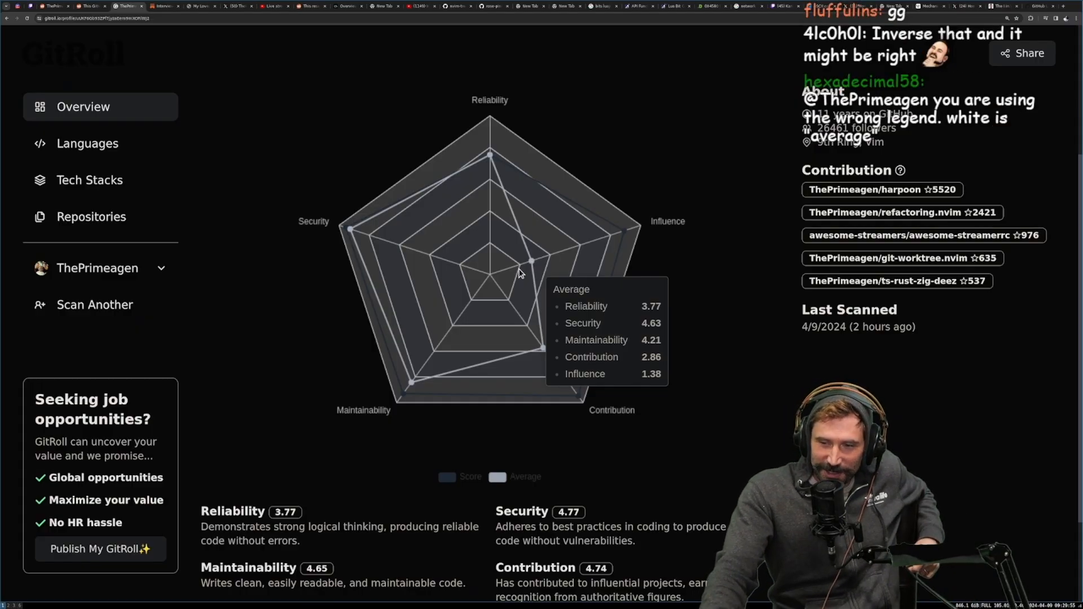
scroll(down, 3)
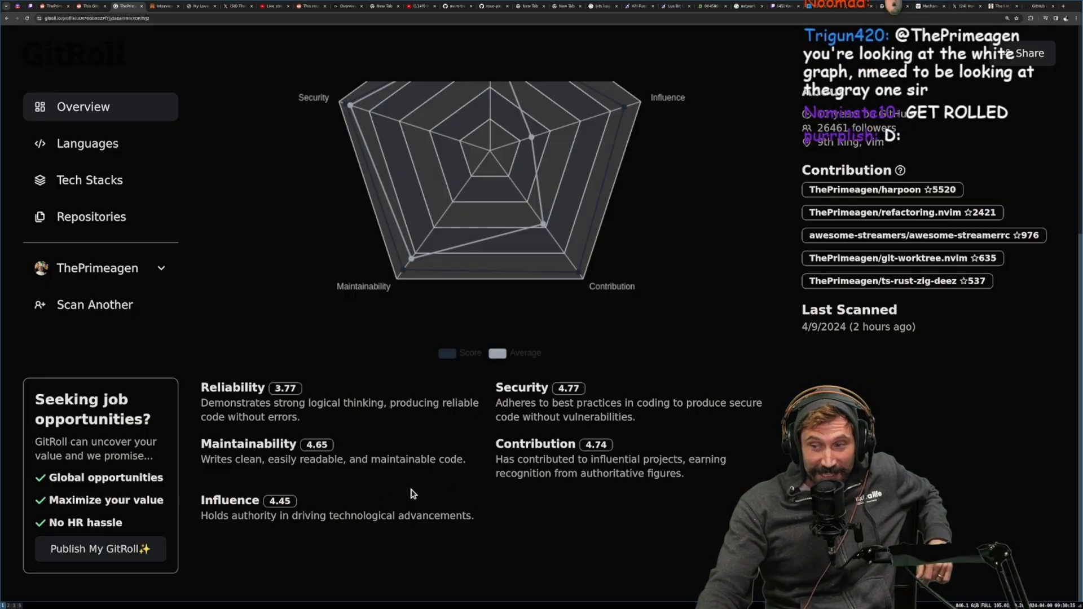
scroll(up, 3)
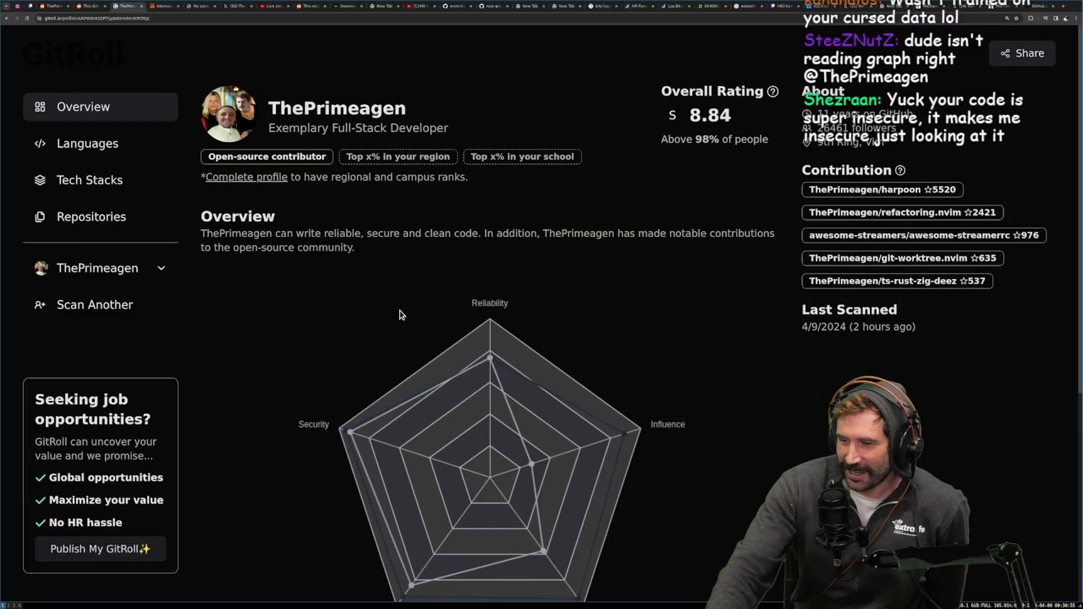
mouse_move(465, 281)
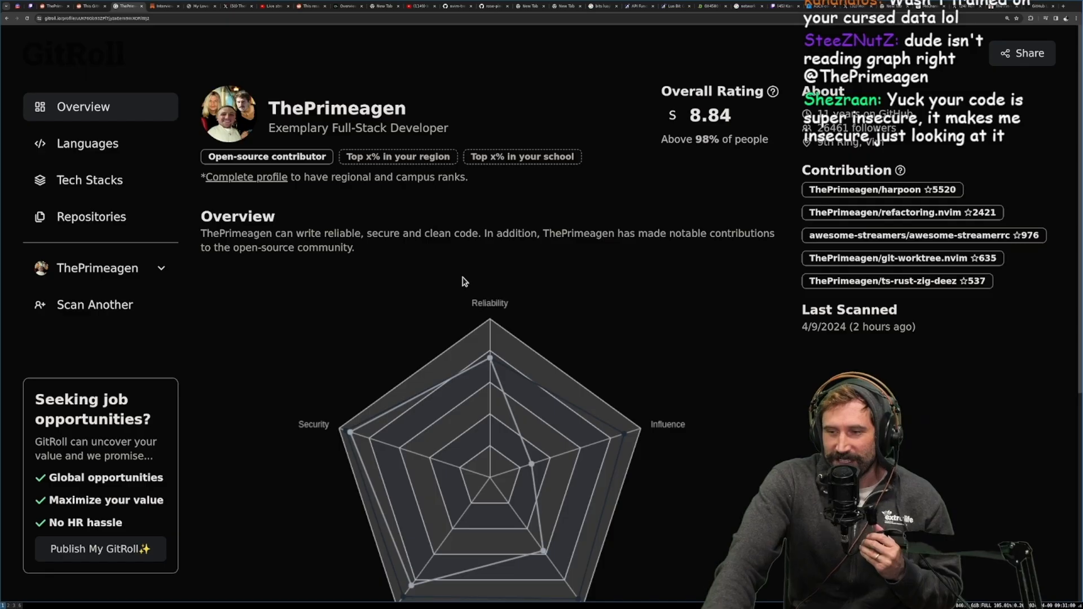
scroll(down, 3)
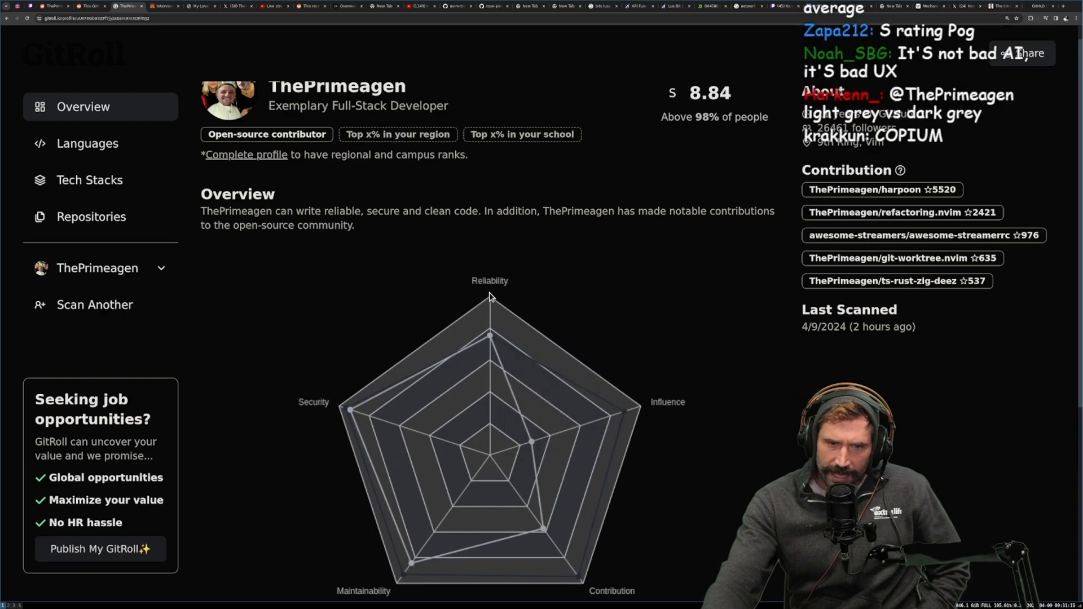
scroll(down, 3)
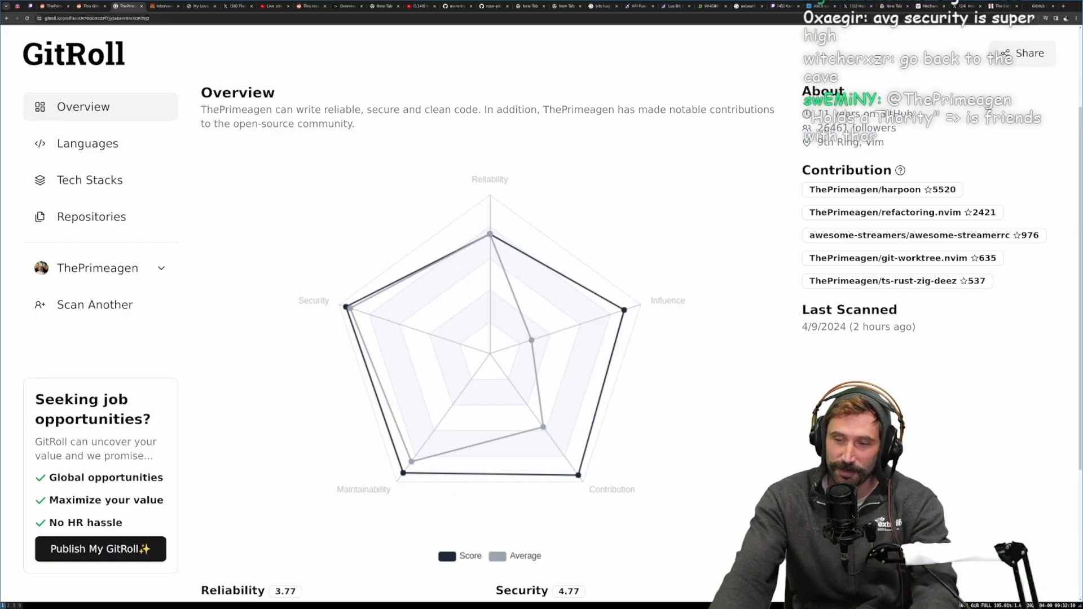
mouse_move(346, 309)
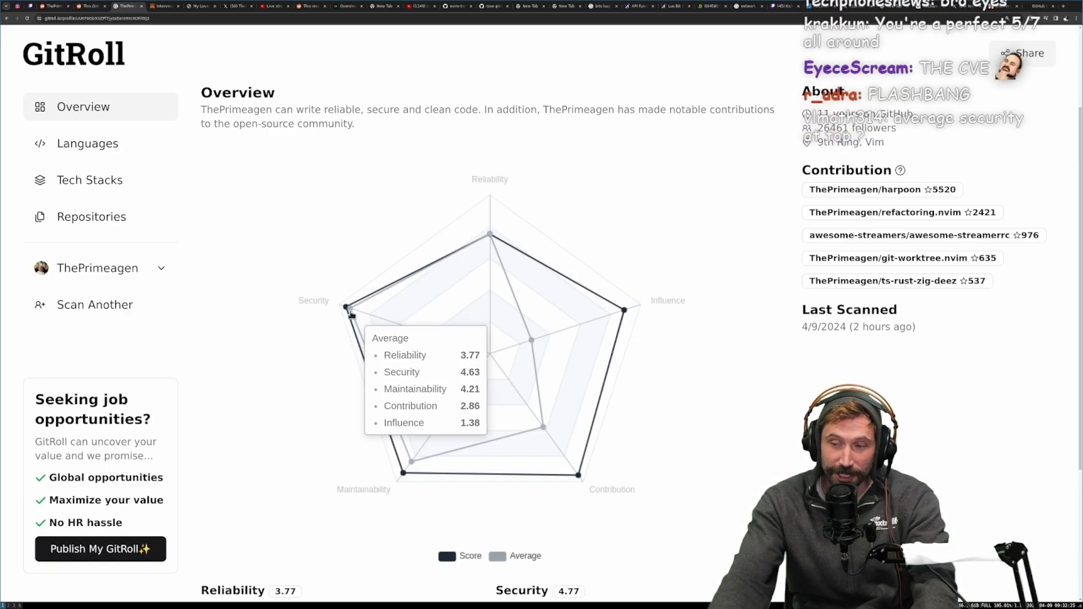
mouse_move(490, 235)
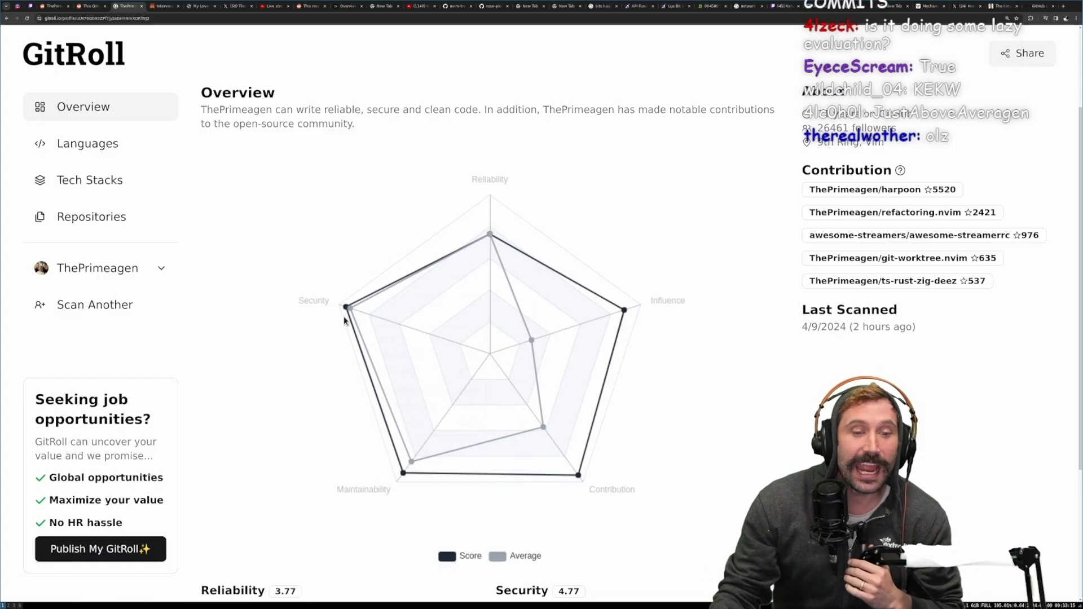
mouse_move(346, 308)
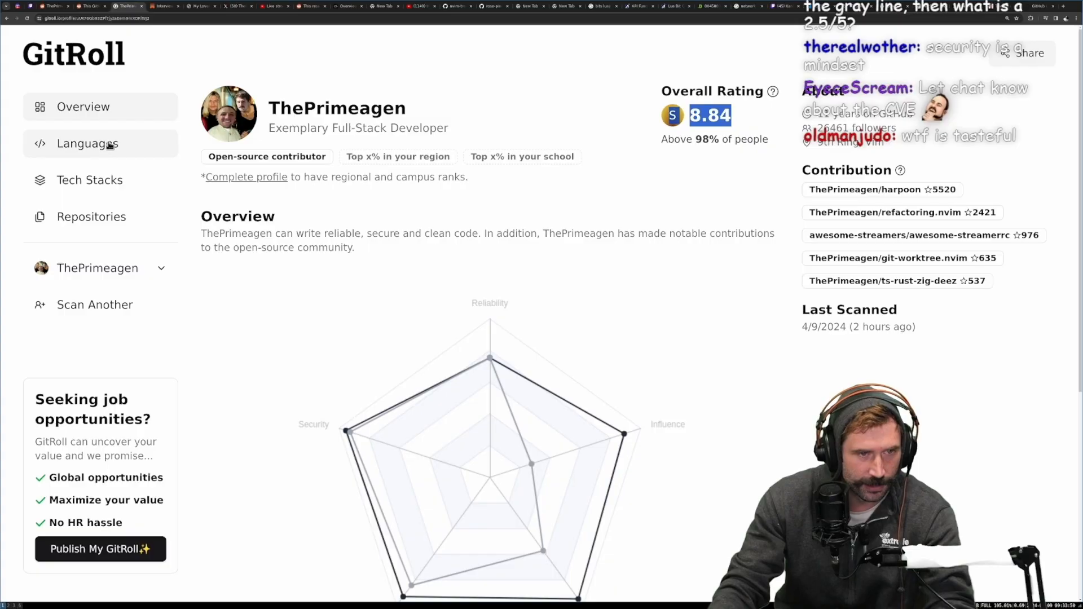
Show the Languages breakdown with ReScript at 77.25% of ThePrimeagen's scanned code
click(86, 143)
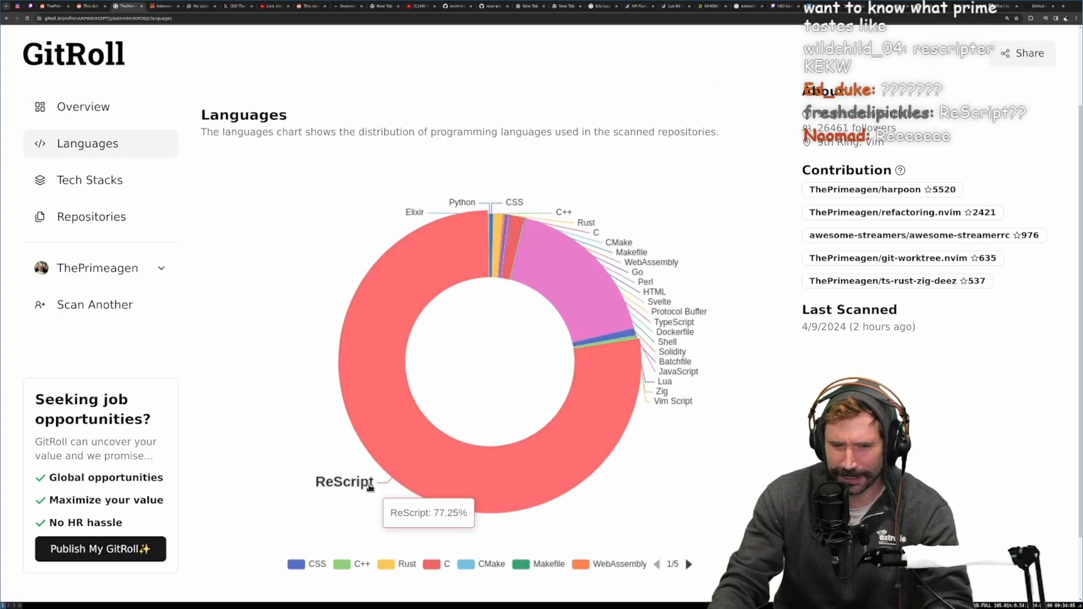
mouse_move(519, 236)
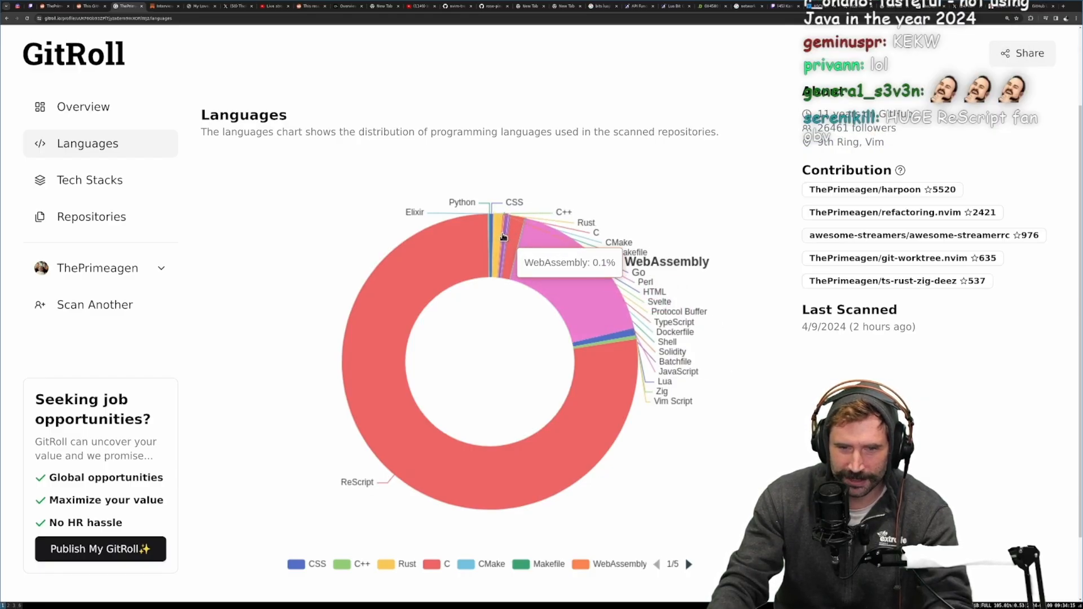
mouse_move(607, 342)
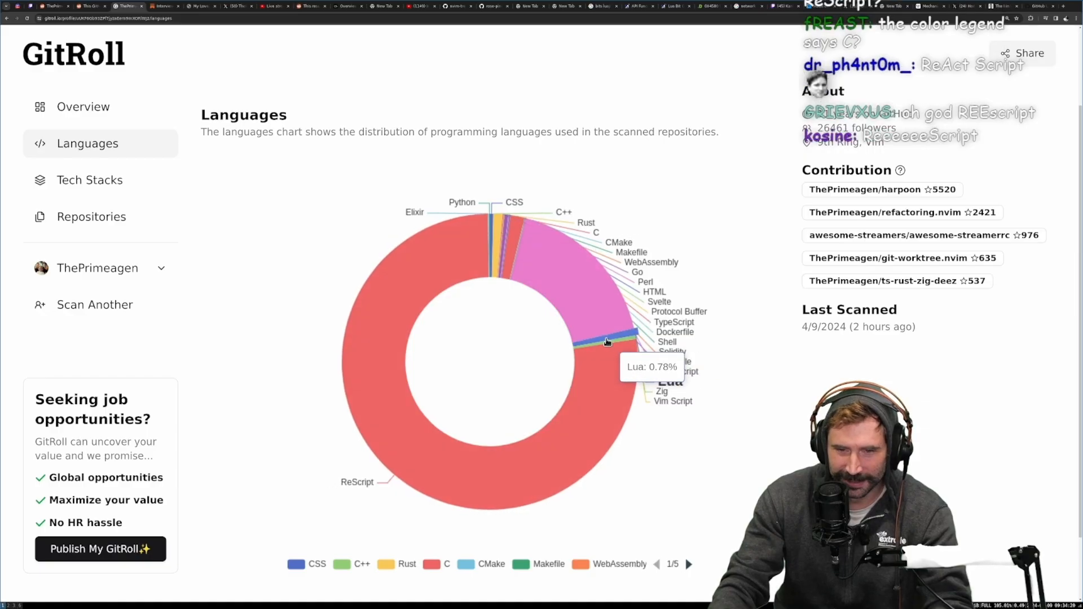
mouse_move(514, 327)
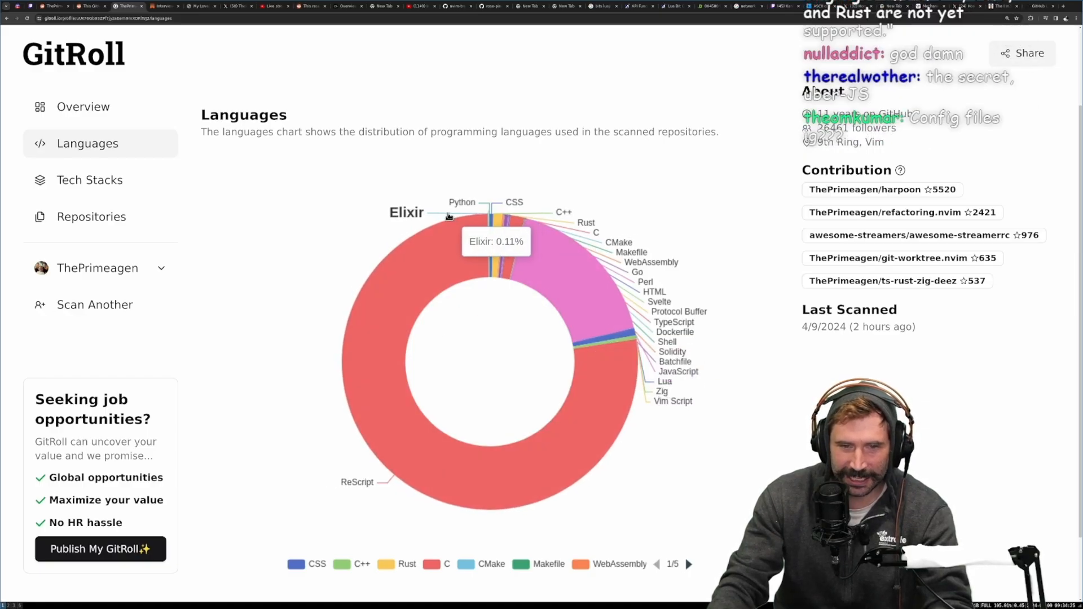
mouse_move(385, 402)
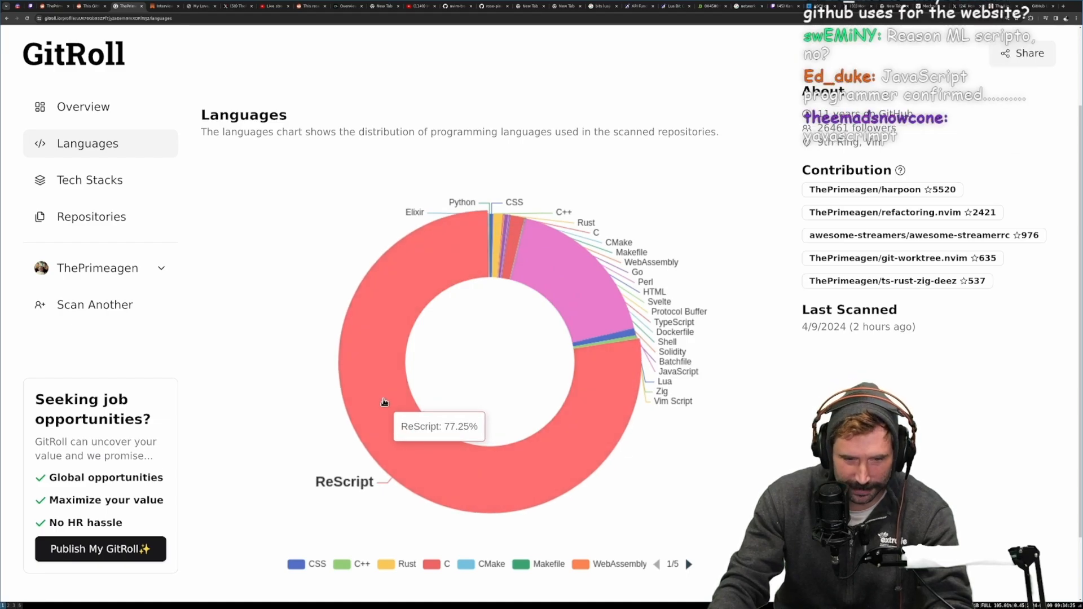
click(89, 180)
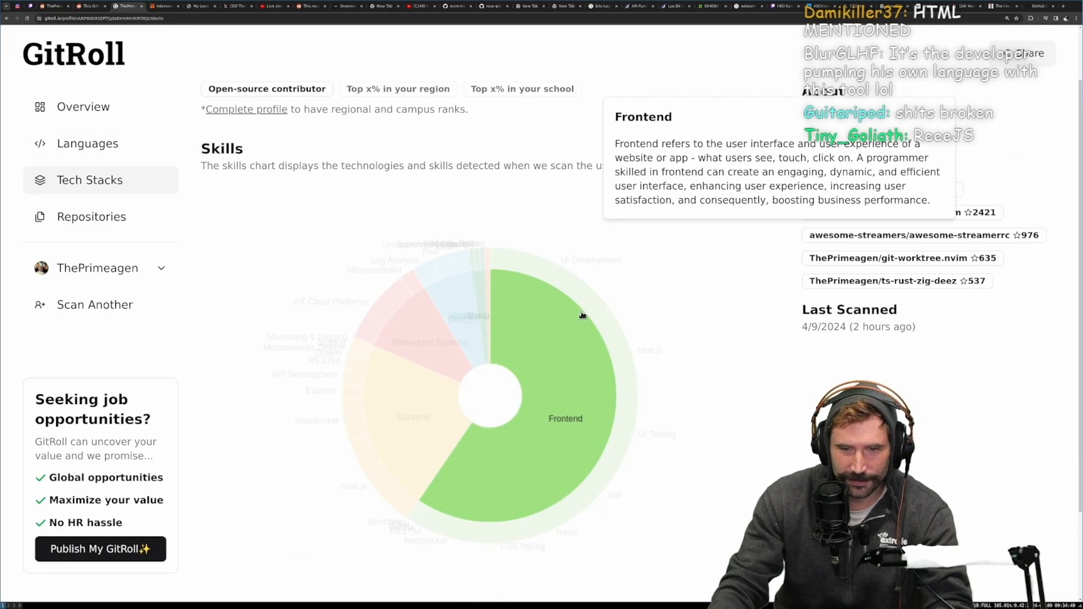
mouse_move(629, 367)
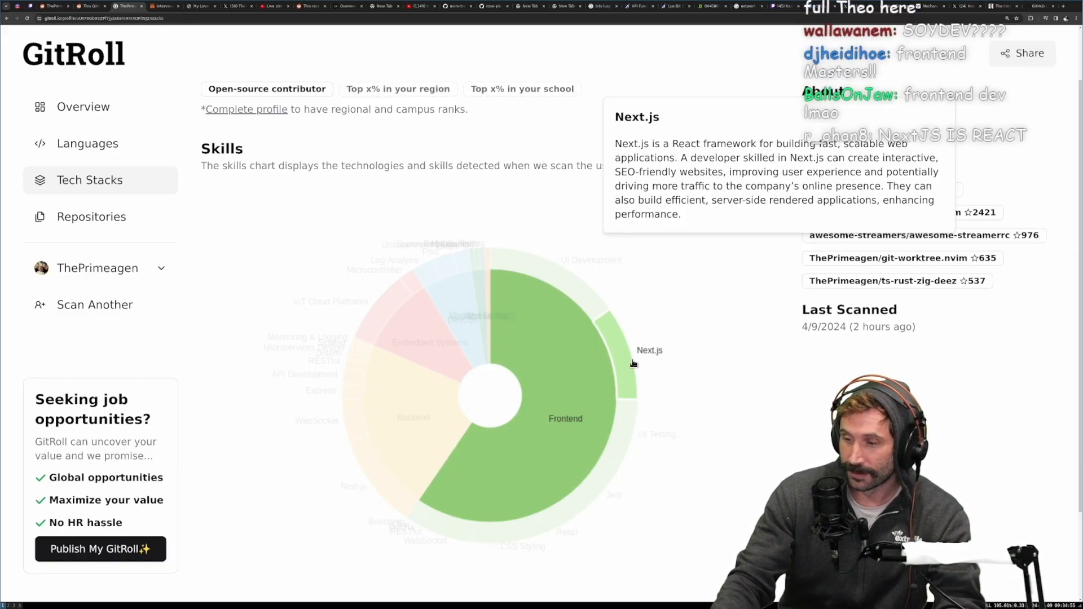
mouse_move(627, 442)
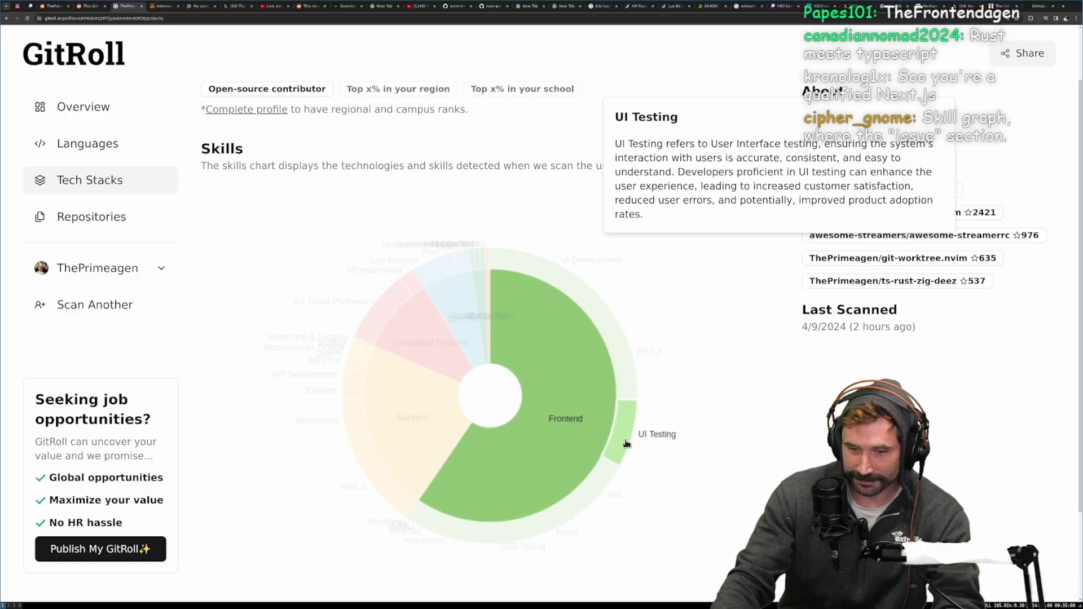
mouse_move(584, 497)
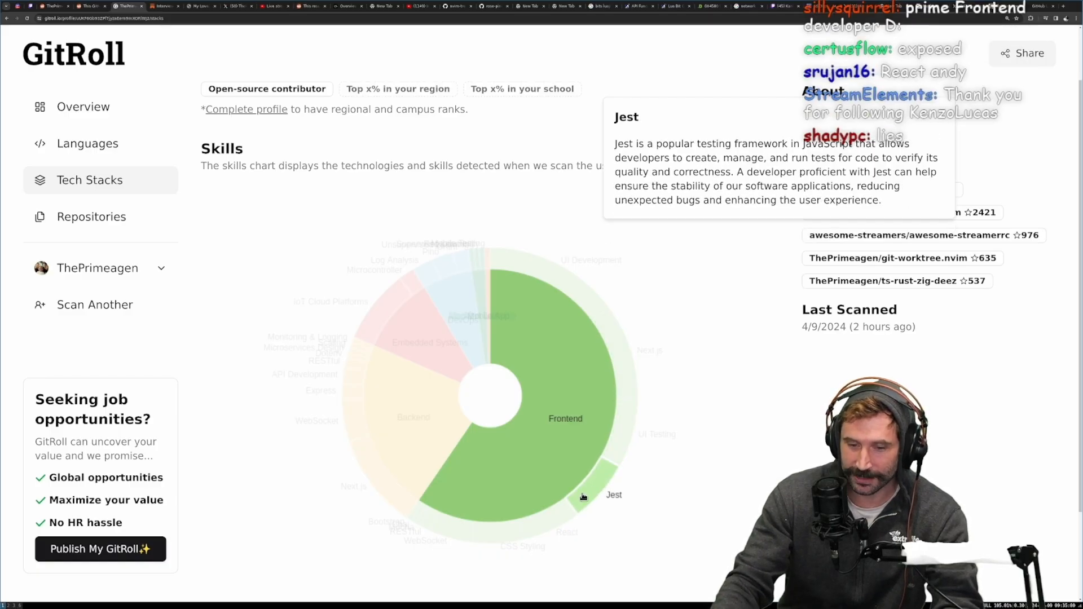
mouse_move(502, 534)
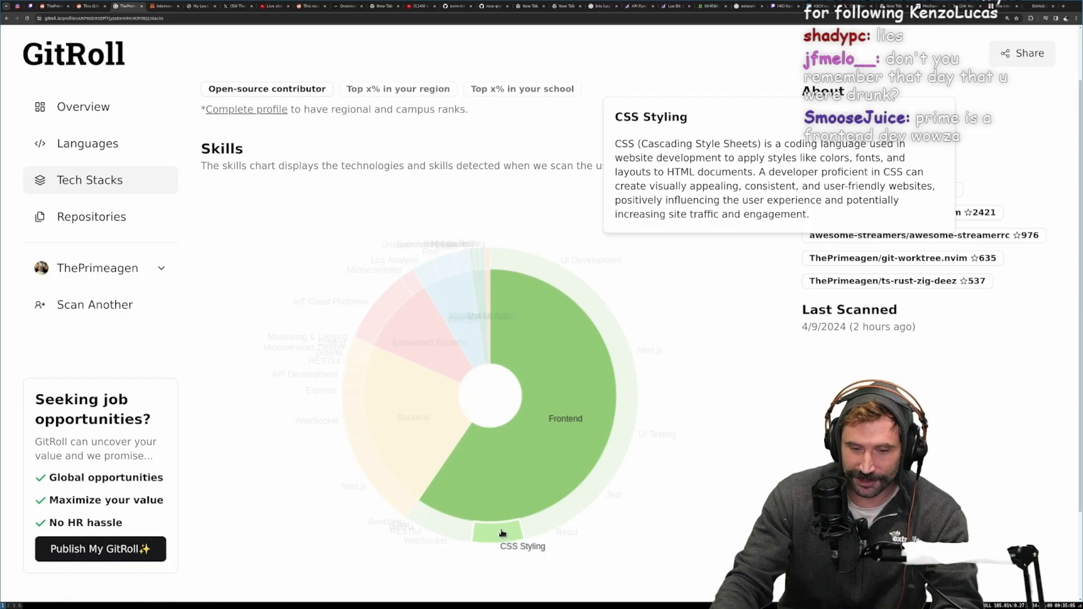
mouse_move(440, 525)
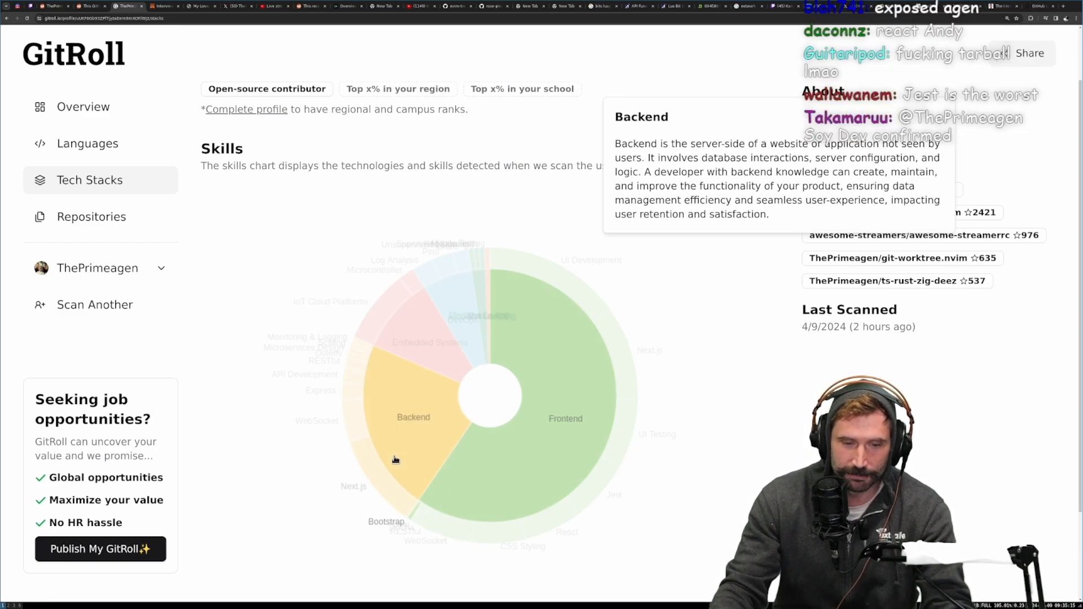
mouse_move(381, 478)
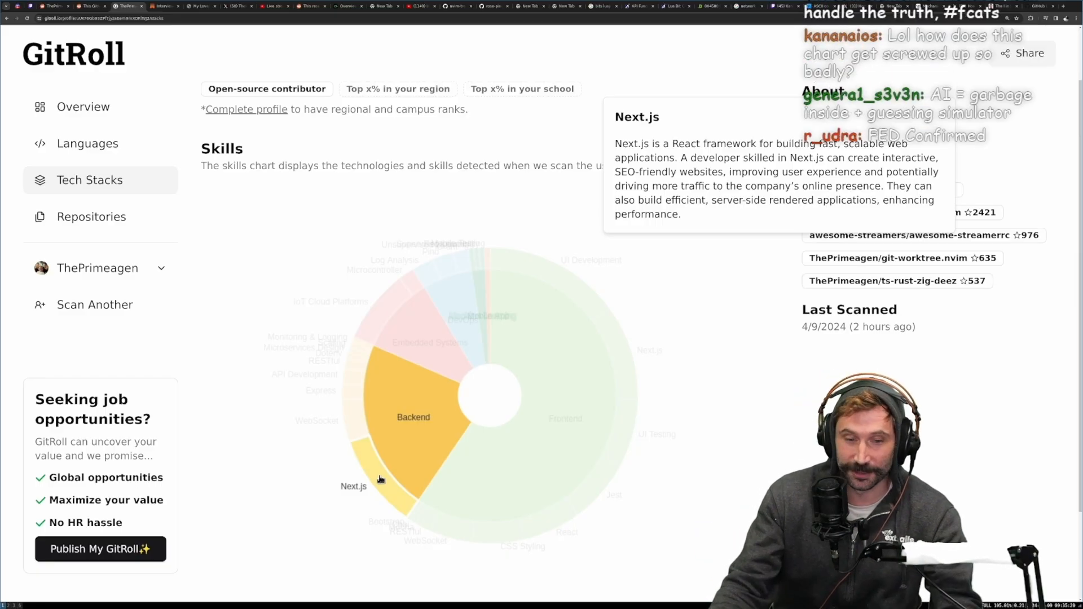
mouse_move(355, 364)
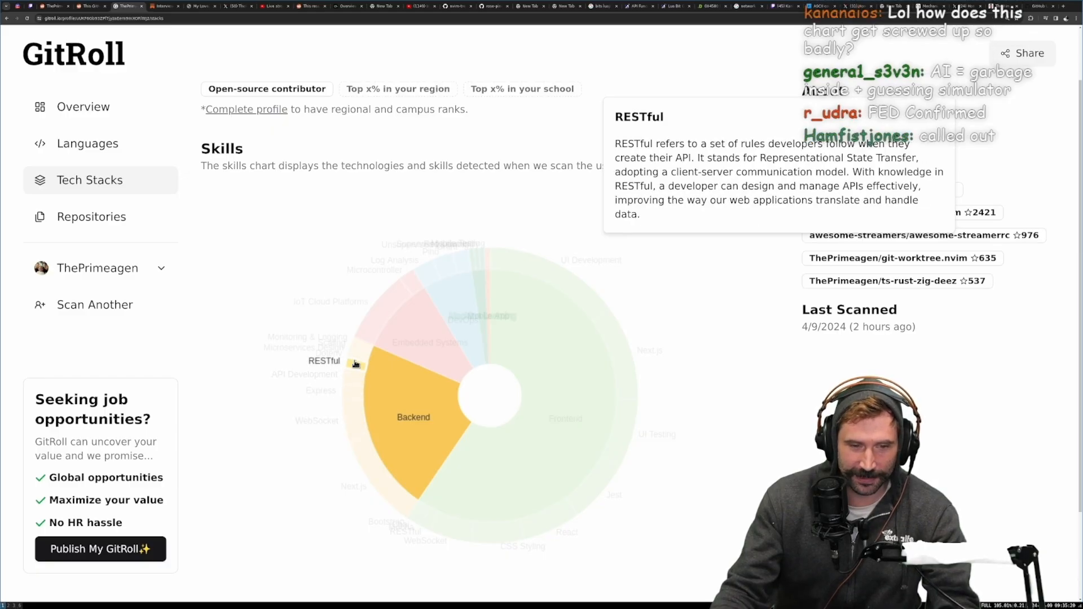
mouse_move(353, 369)
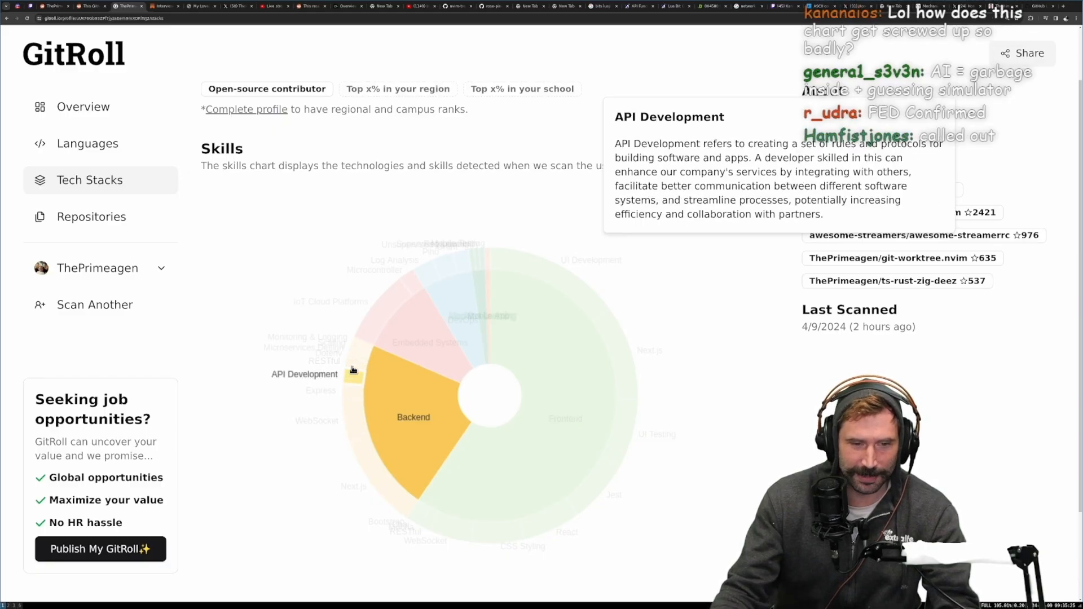
mouse_move(361, 347)
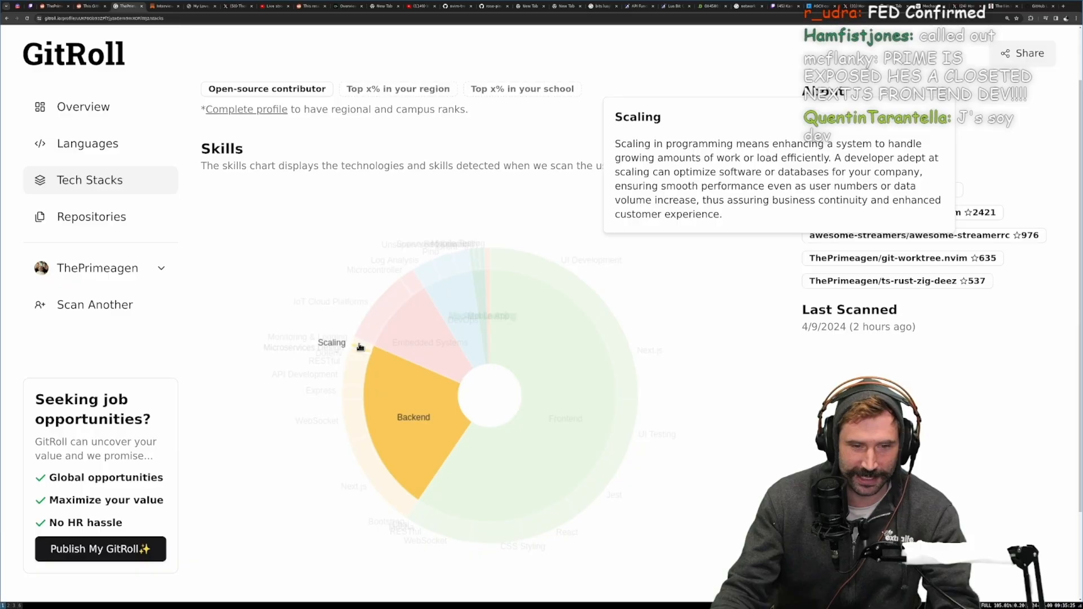
mouse_move(365, 345)
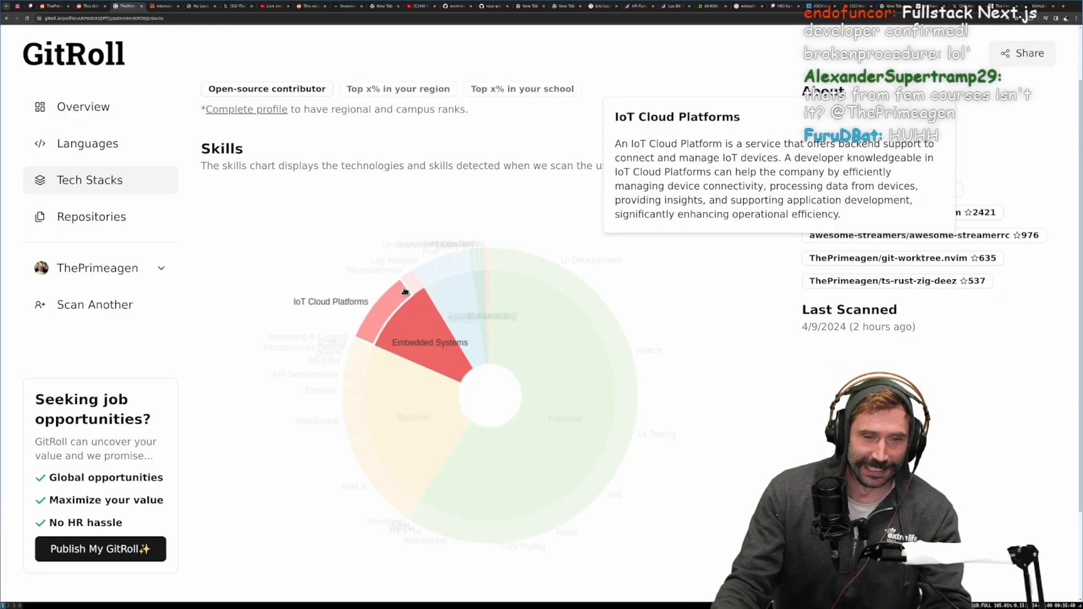
mouse_move(414, 288)
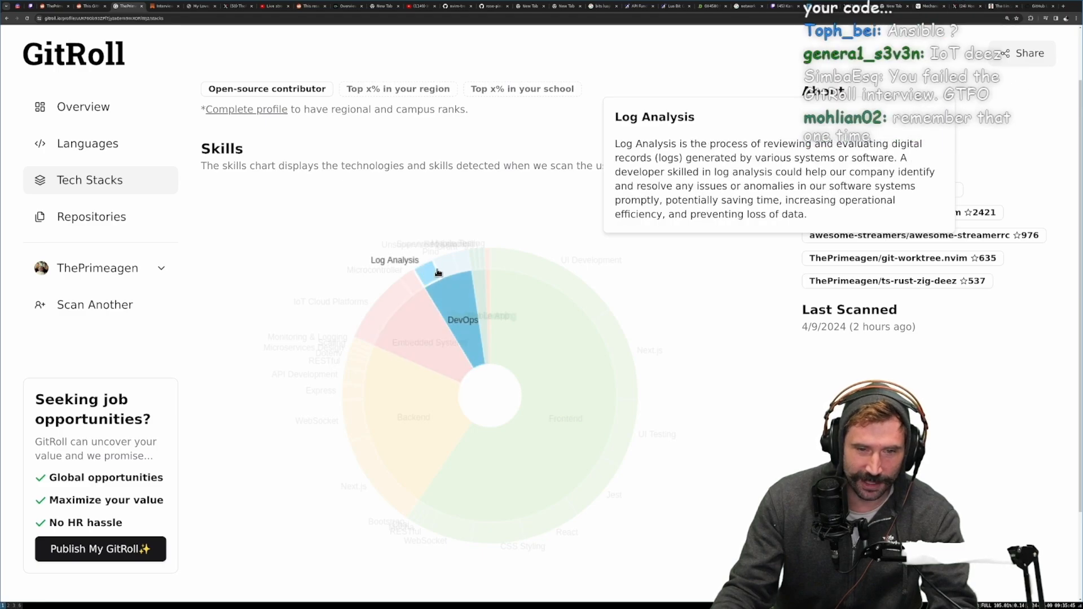
mouse_move(462, 263)
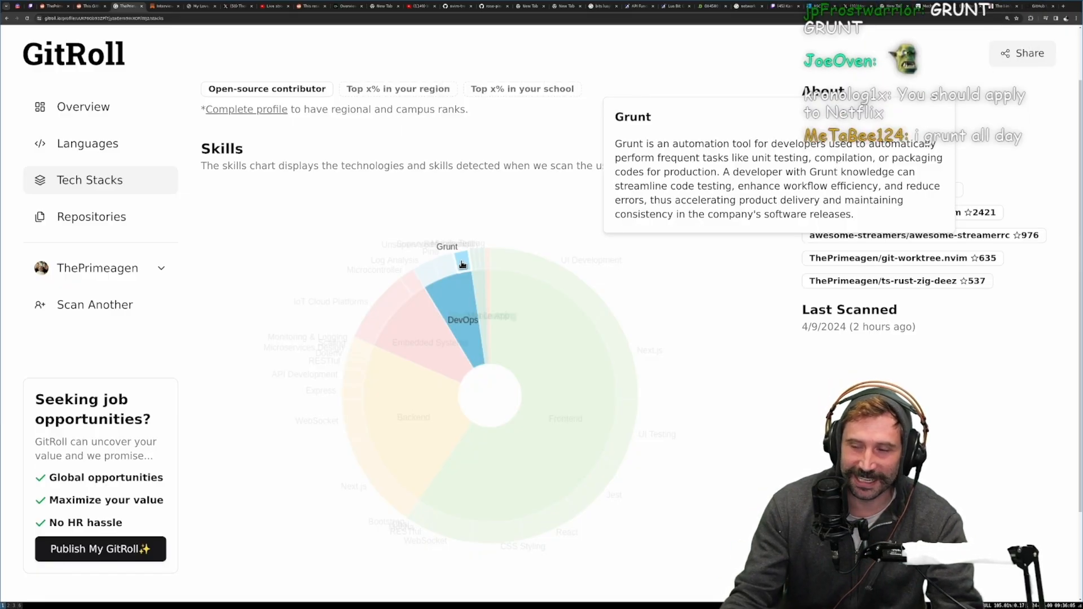
mouse_move(469, 267)
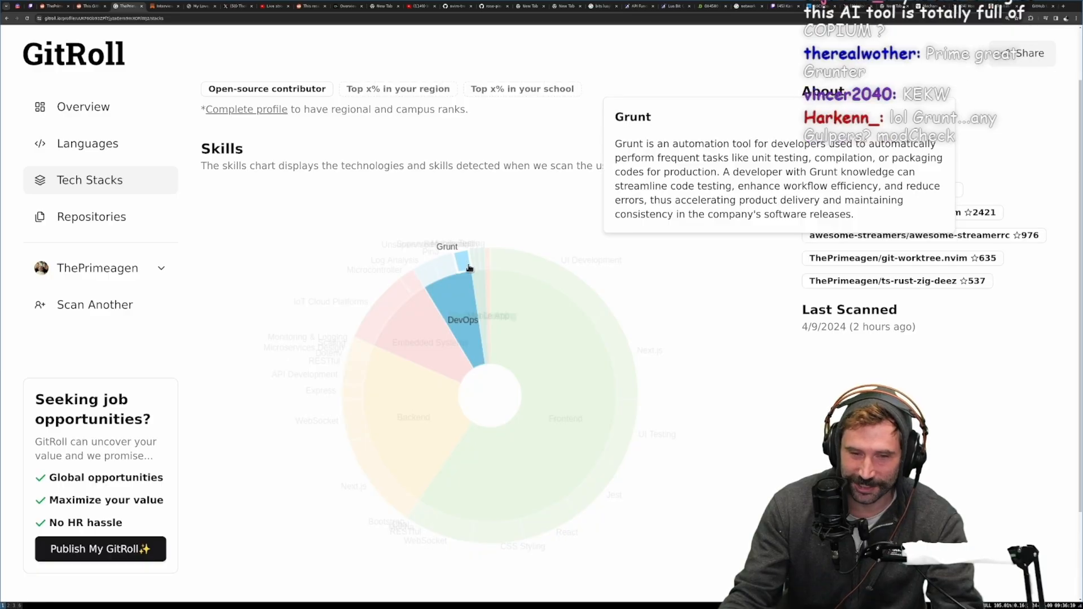
mouse_move(480, 288)
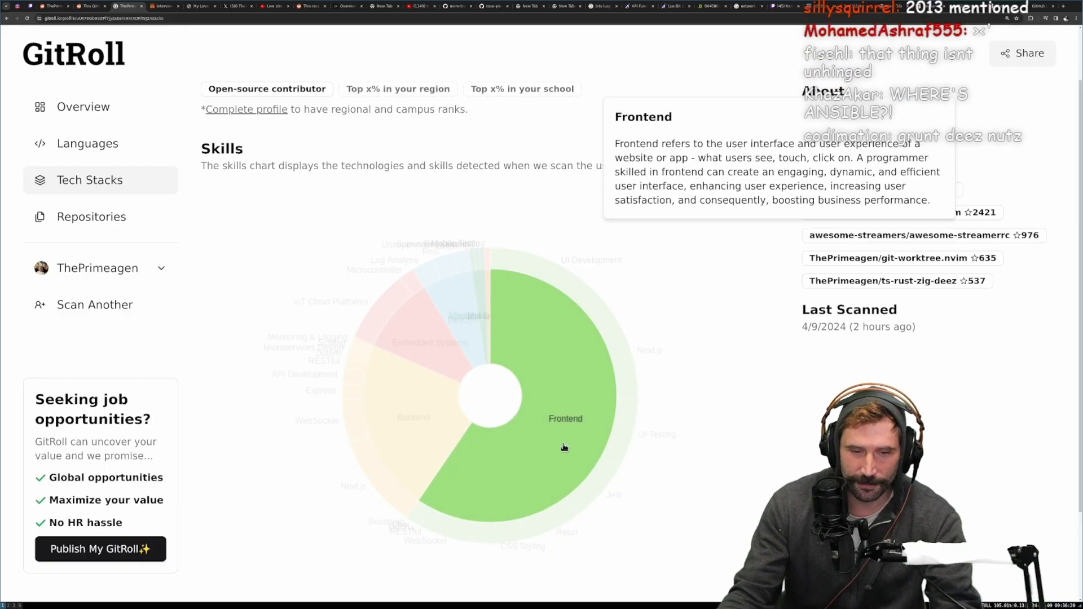
mouse_move(613, 496)
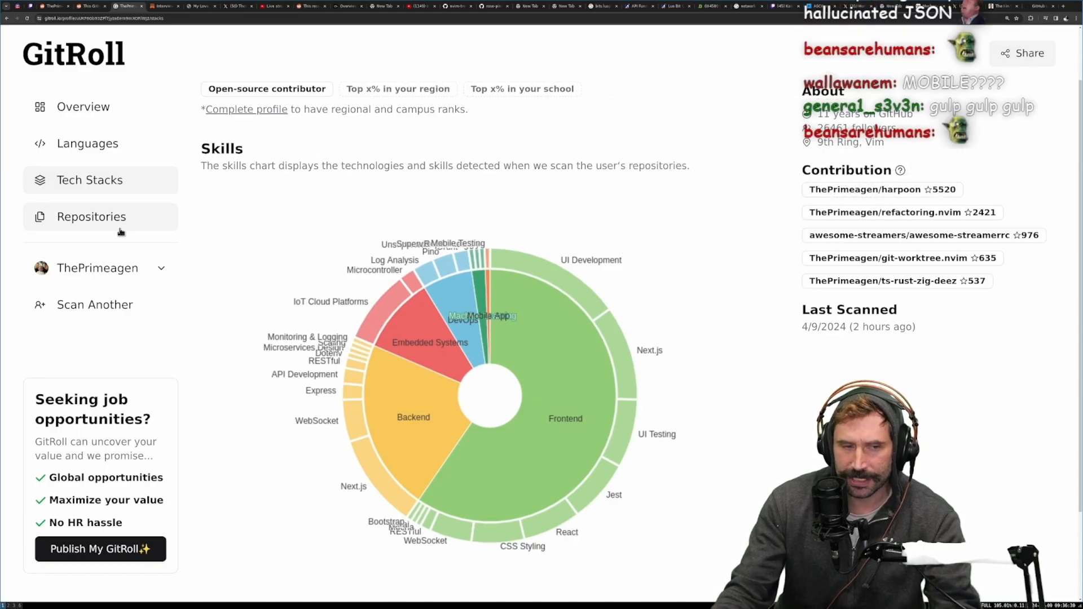
Browse ThePrimeagen's Repositories list (37 passed, 12 failed) and return to the top
click(91, 216)
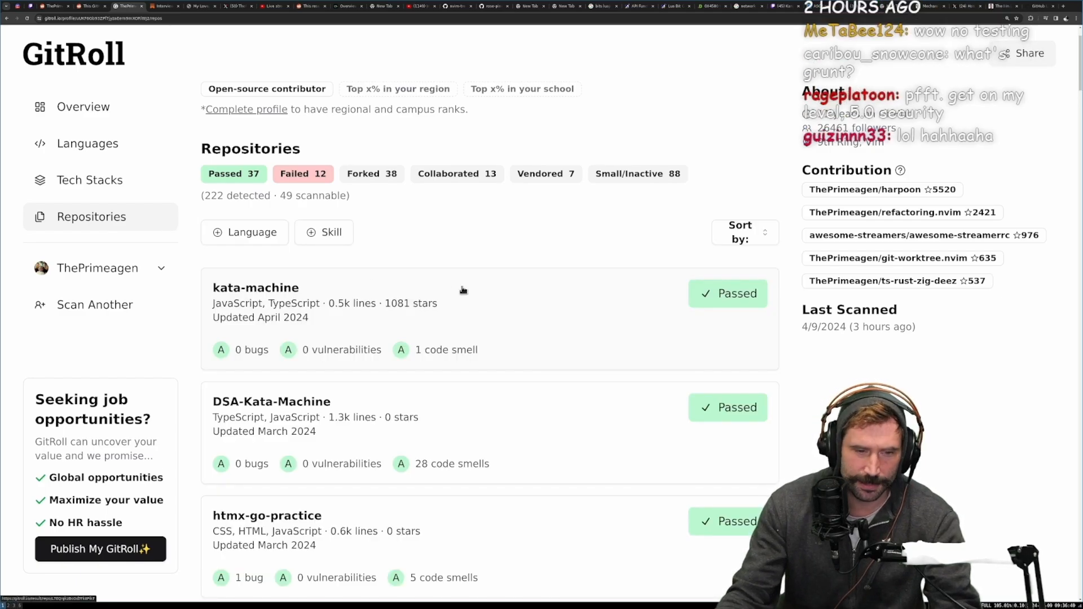
scroll(down, 3)
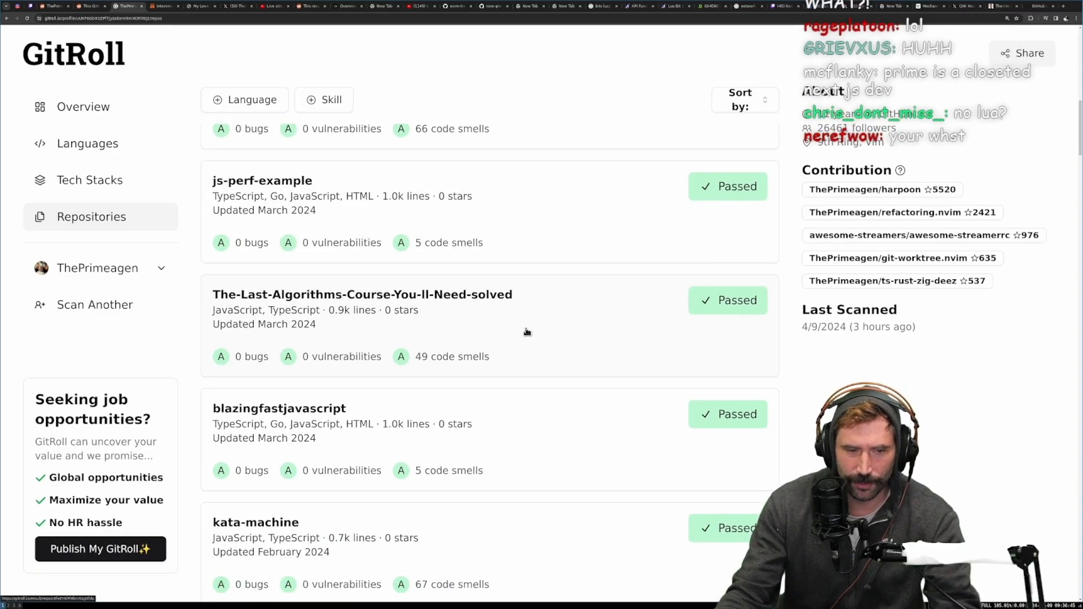
scroll(down, 3)
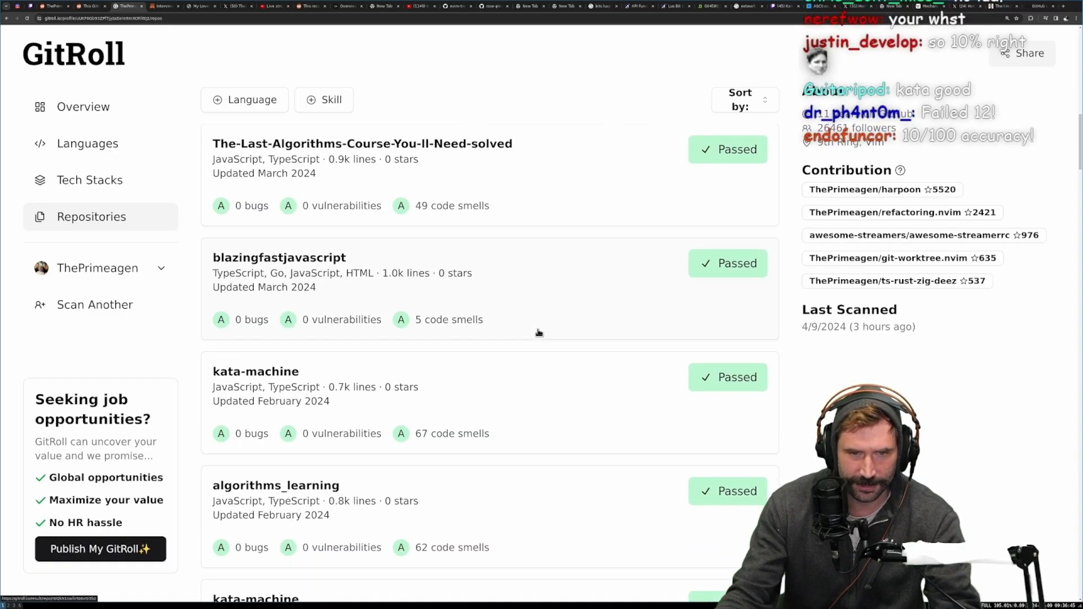
scroll(down, 3)
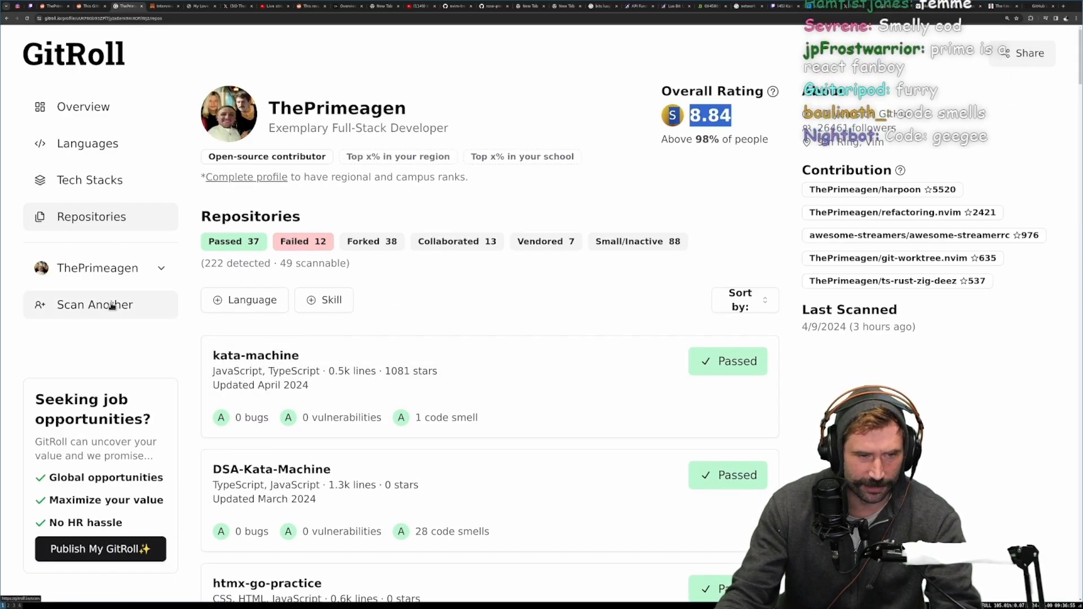
click(83, 106)
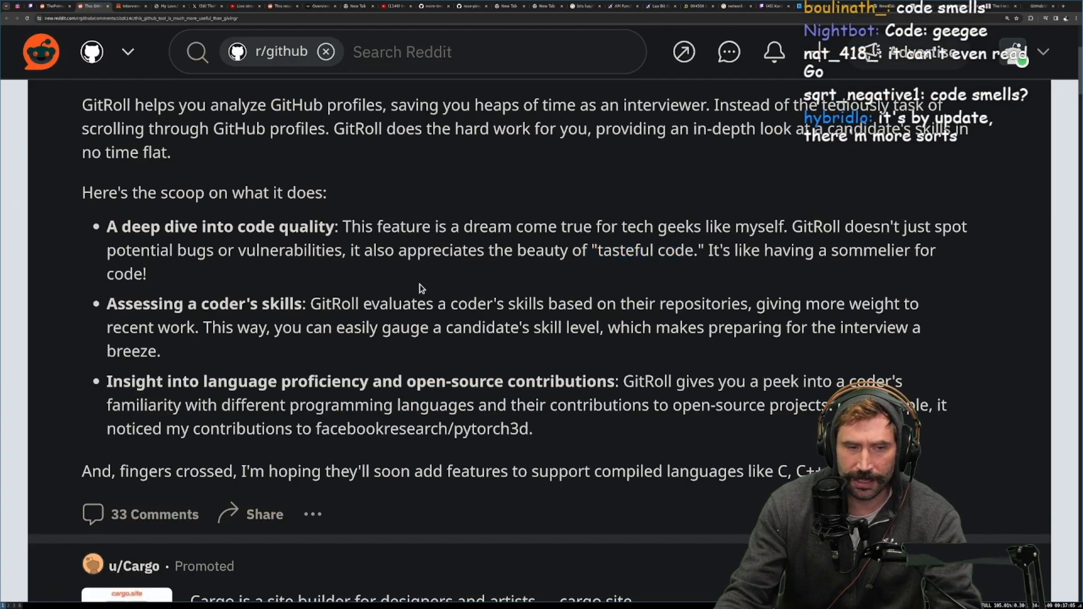
drag(142, 152, 492, 472)
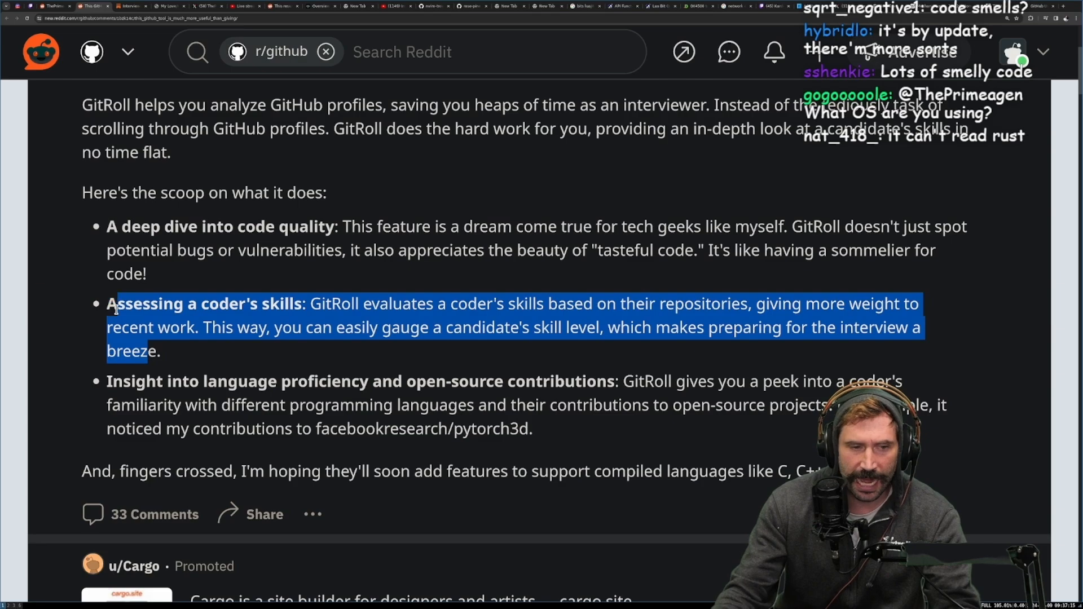
click(203, 347)
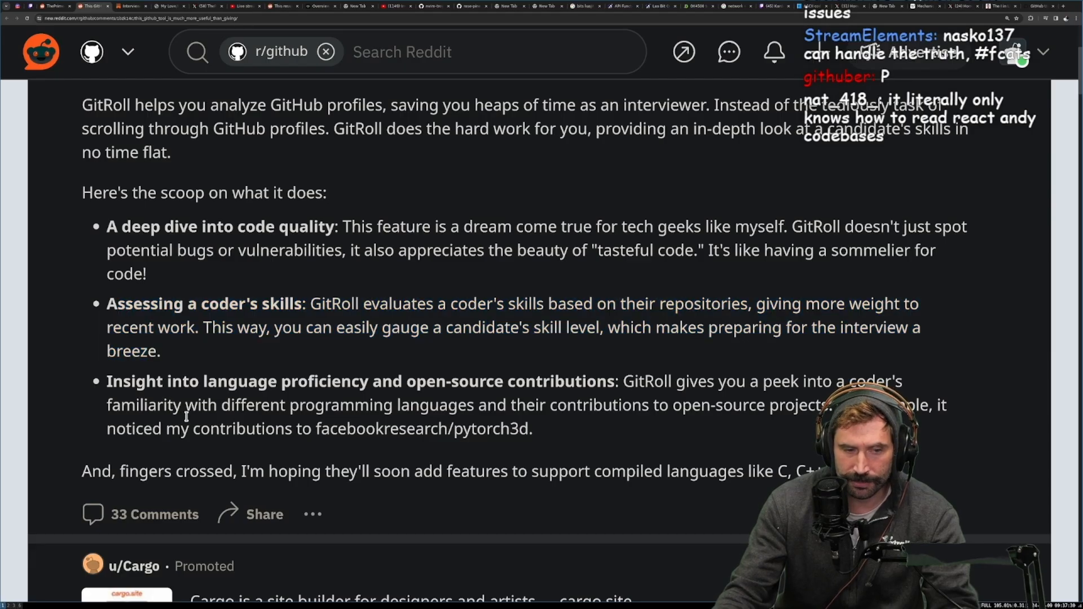
mouse_move(250, 370)
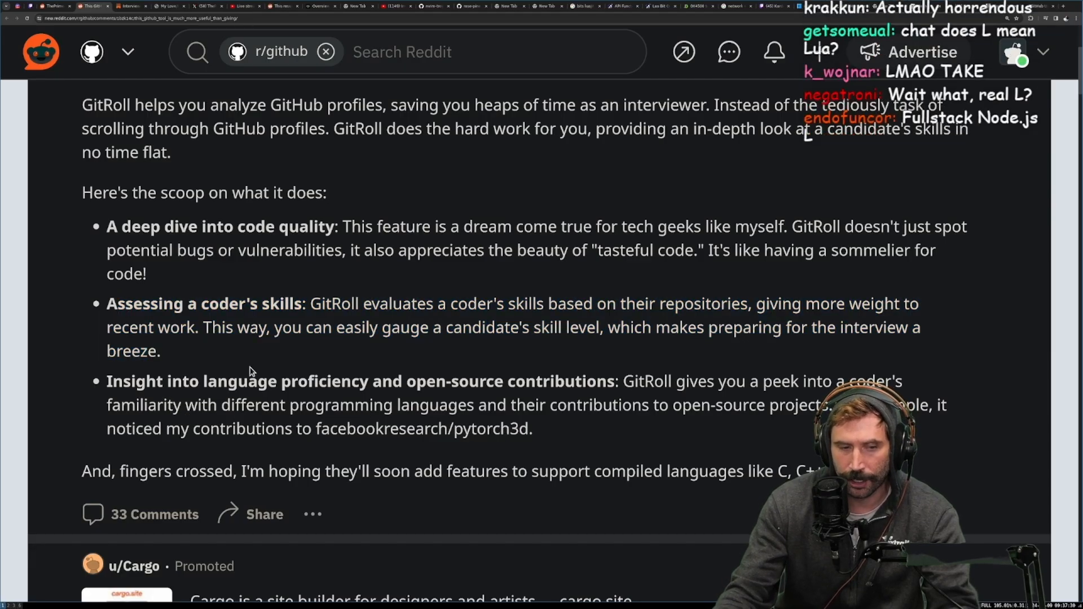
drag(116, 227, 160, 351)
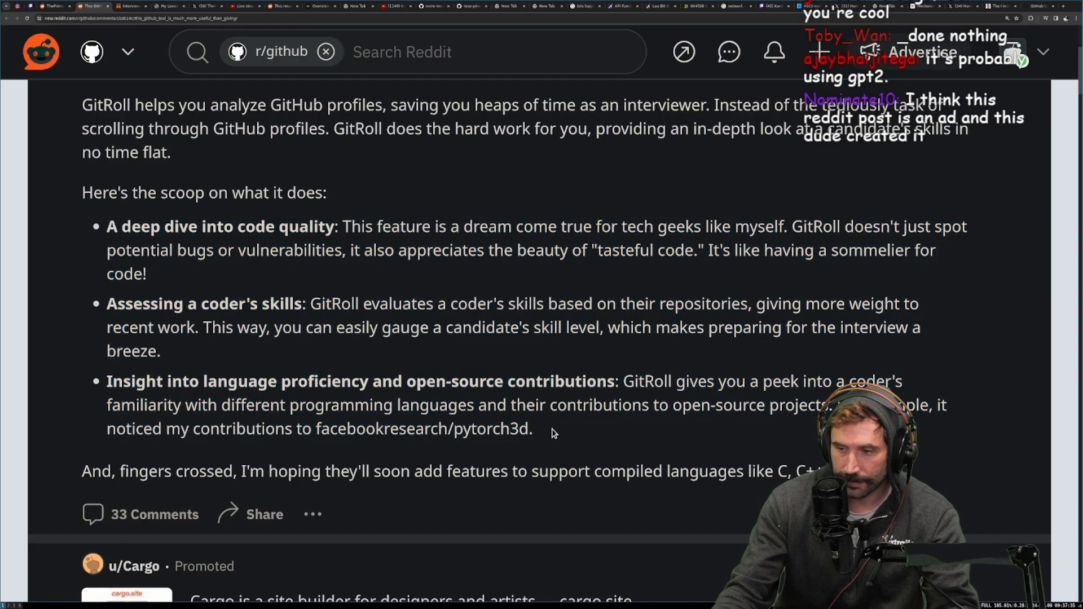
drag(128, 226, 532, 428)
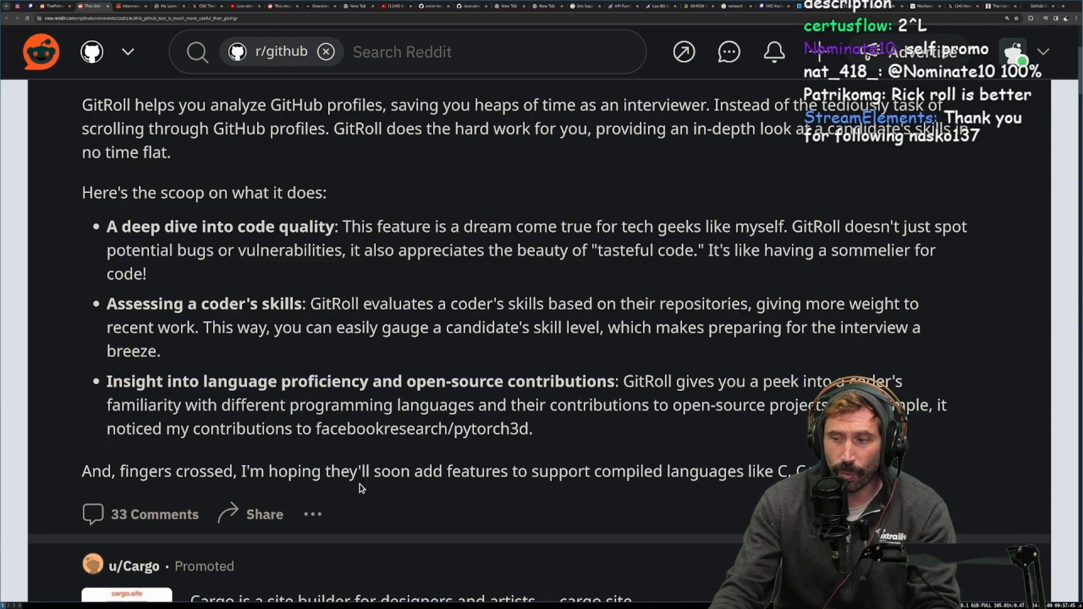
click(87, 8)
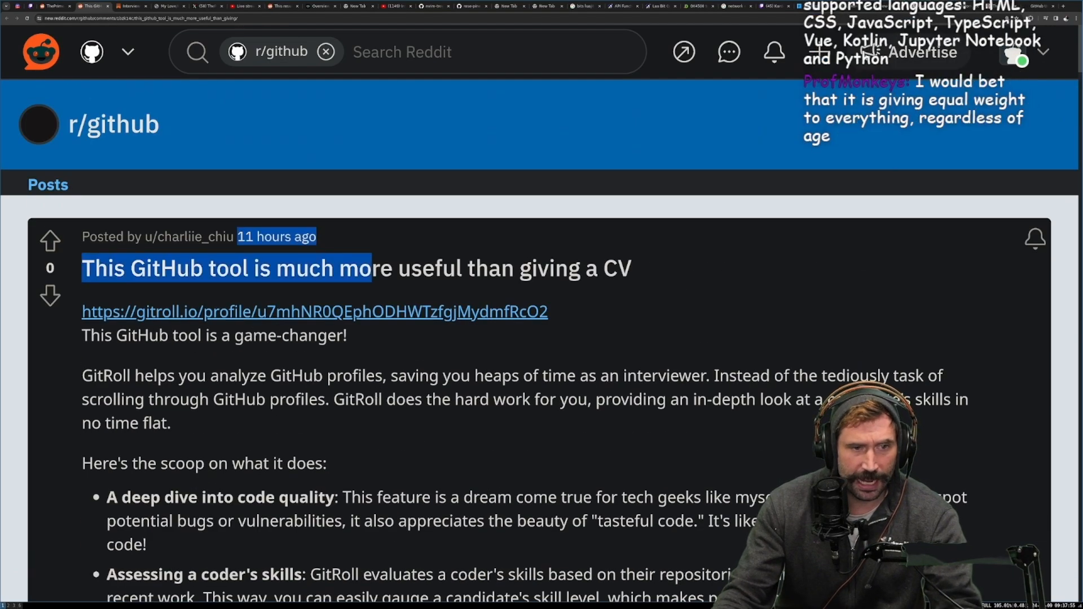
scroll(down, 3)
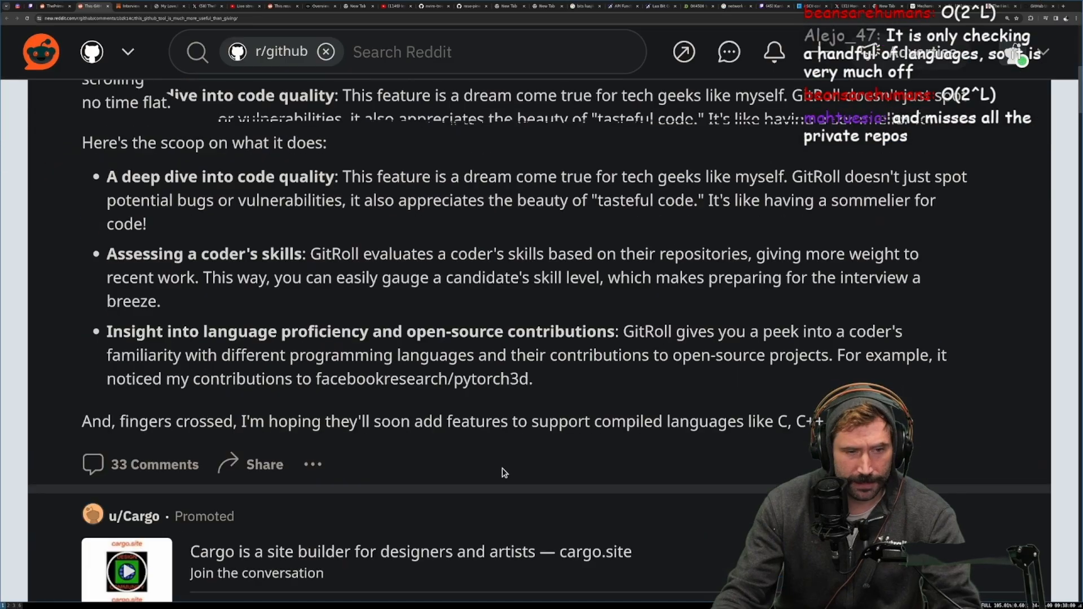
scroll(up, 3)
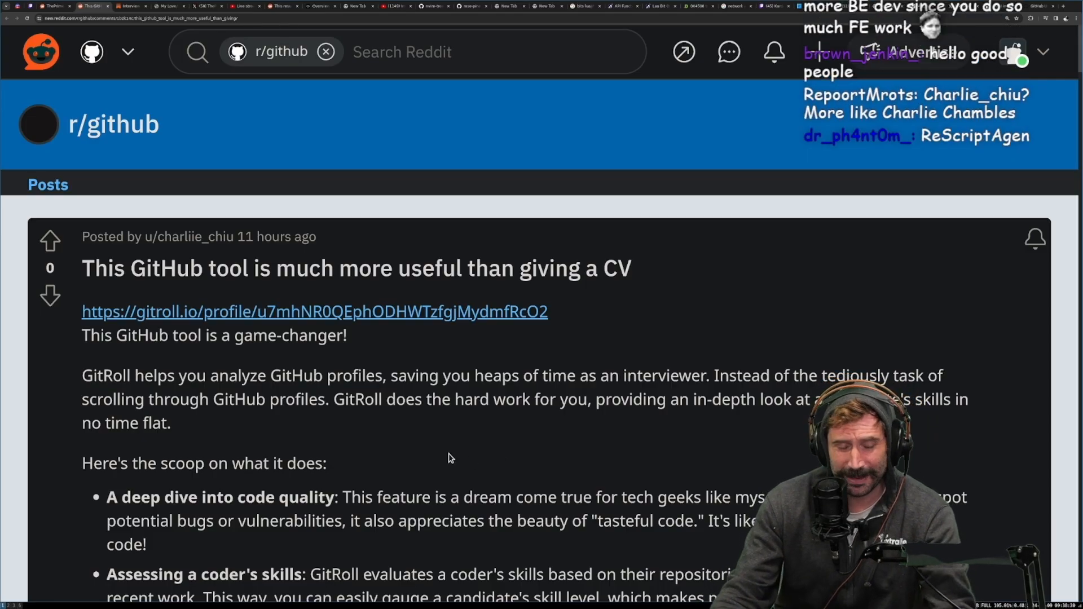
drag(81, 375, 169, 423)
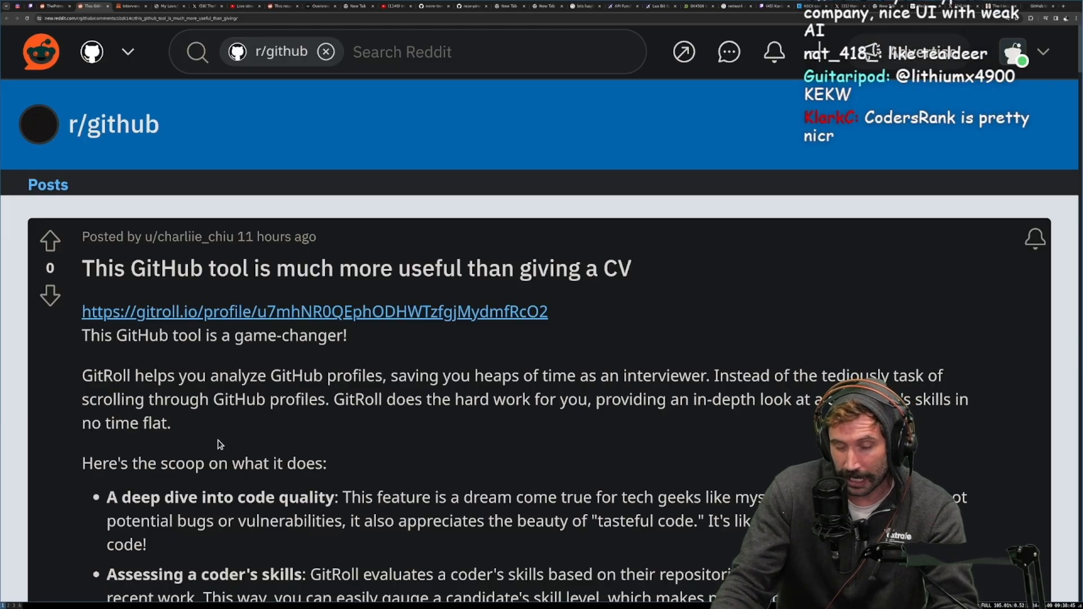
scroll(down, 3)
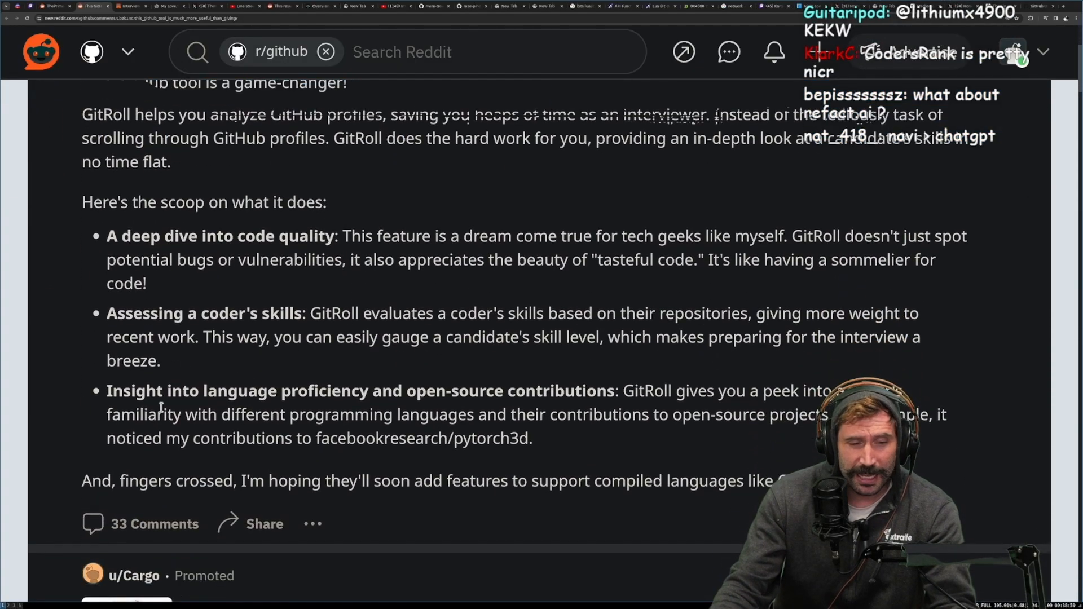
drag(107, 303, 160, 351)
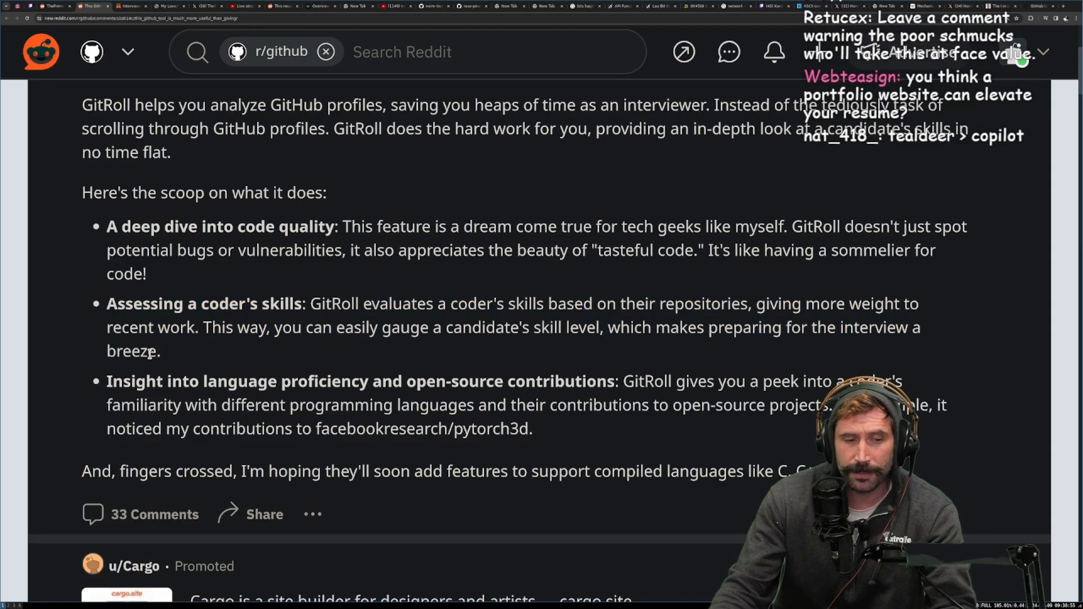
drag(107, 304, 159, 351)
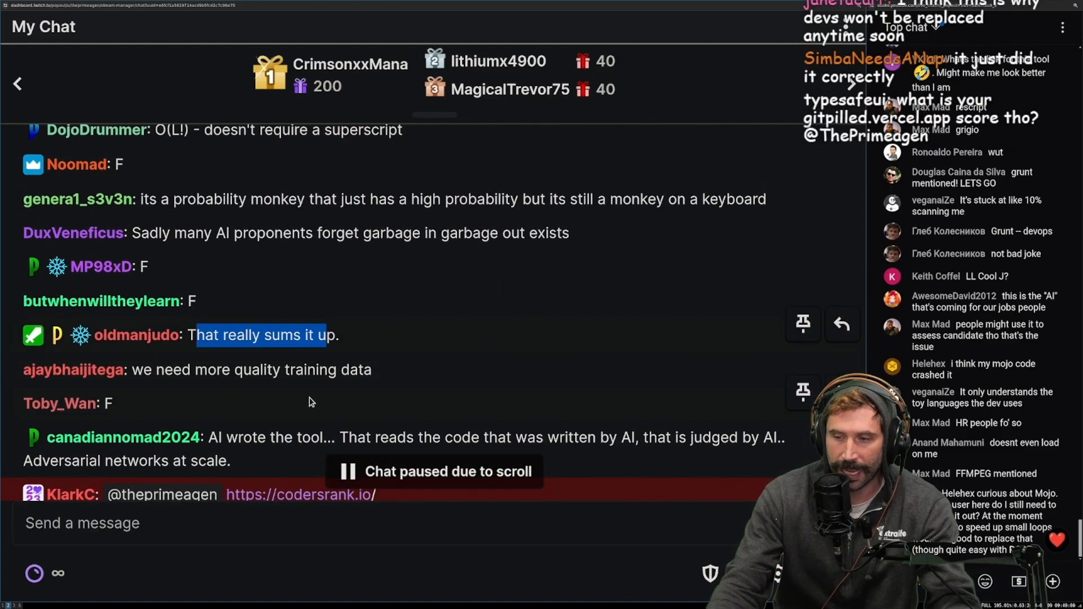
Scroll the paused Twitch chat down to the newest viewer messages
scroll(down, 3)
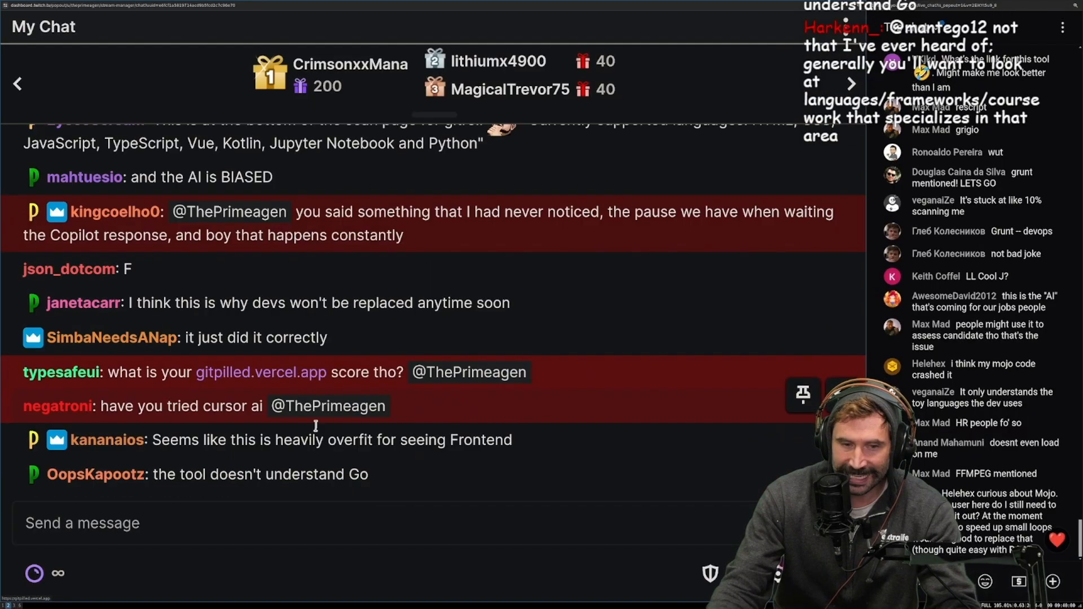
click(324, 533)
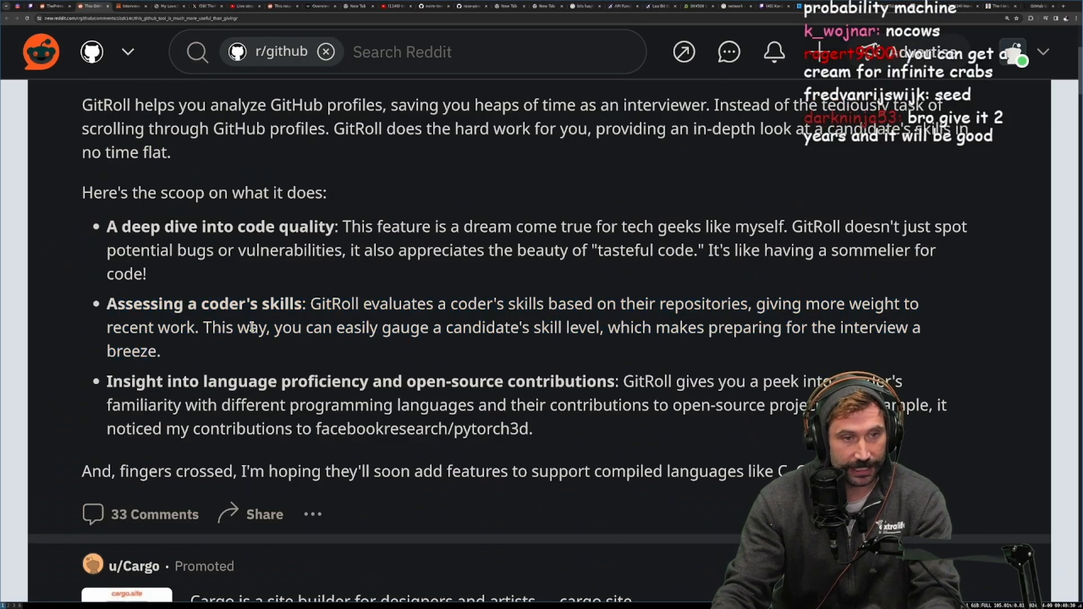
Highlight the 'Assessing a coder's skills' bullet in the Reddit GitRoll post
drag(107, 304, 160, 351)
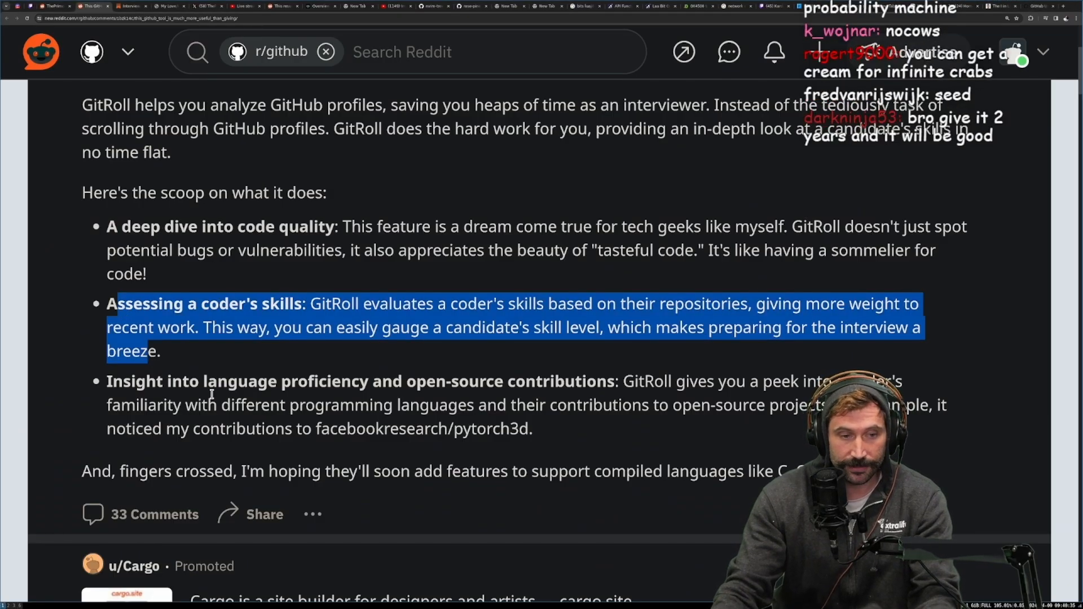